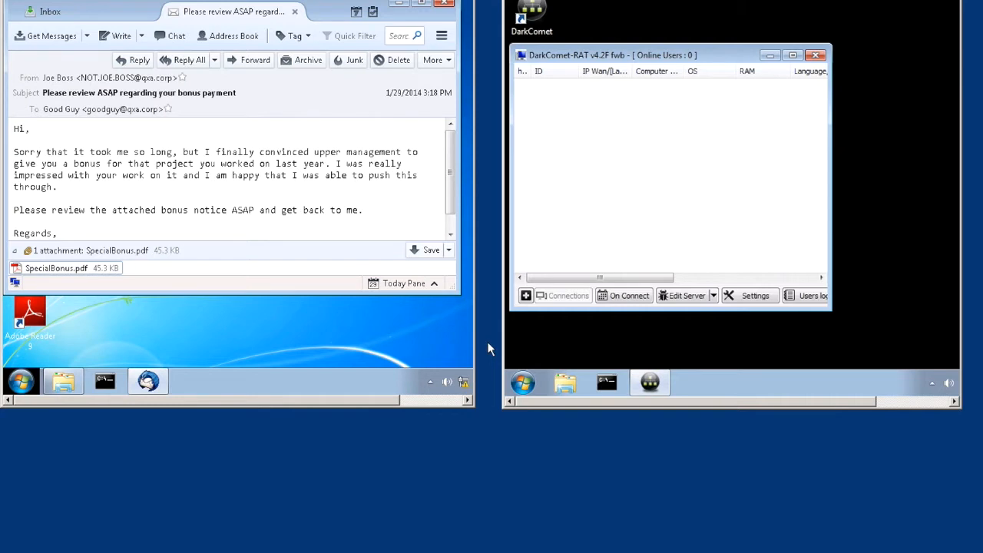
mouse_move(270, 317)
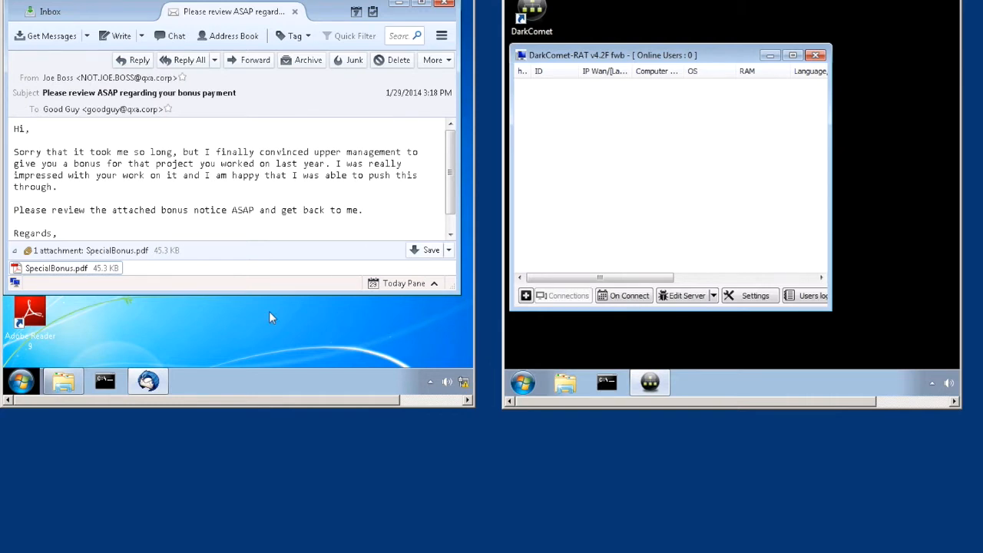
mouse_move(114, 56)
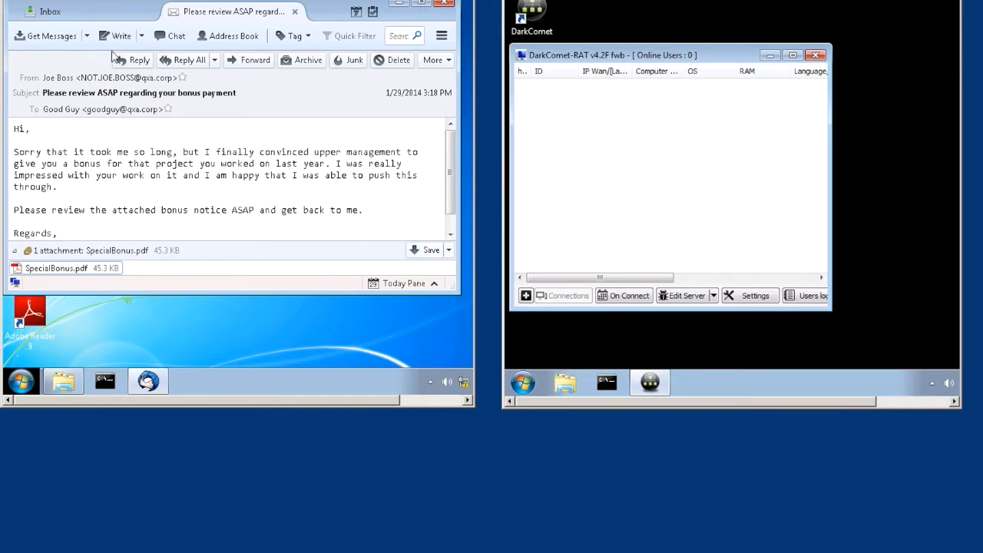
mouse_move(256, 237)
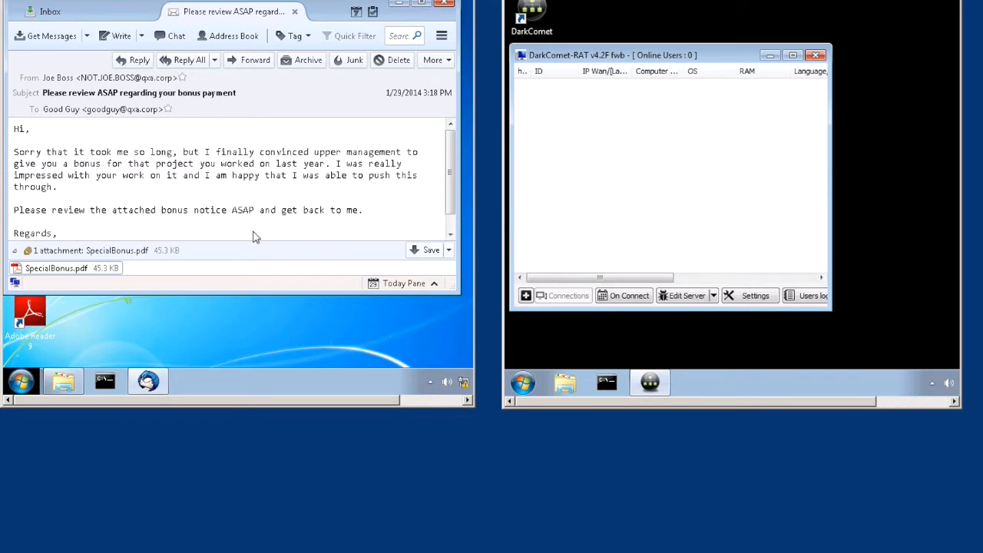
mouse_move(619, 50)
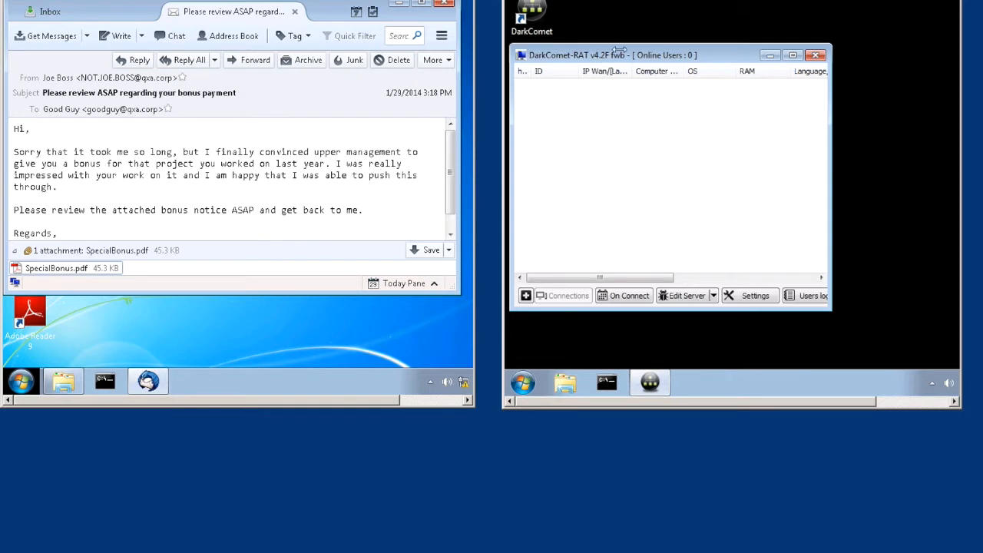
mouse_move(614, 130)
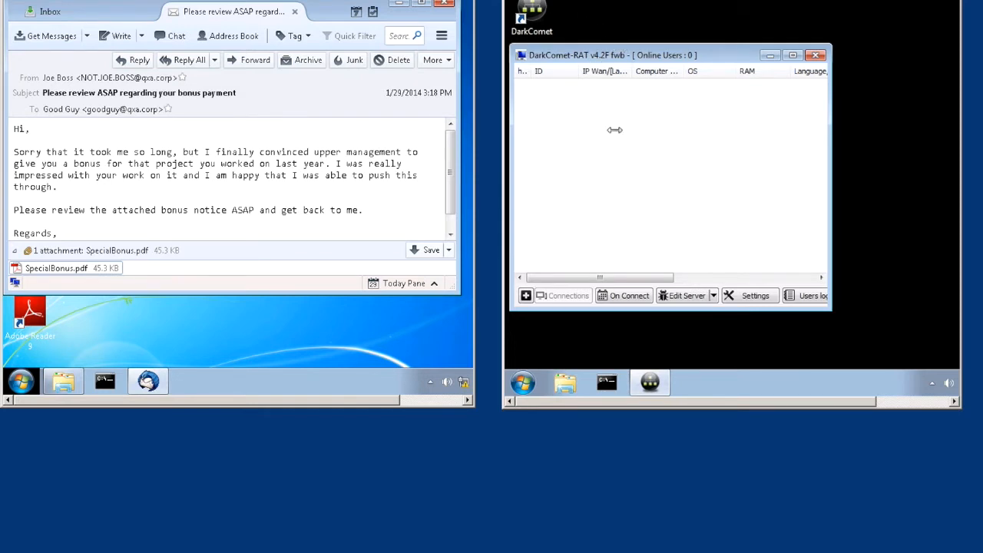
mouse_move(598, 130)
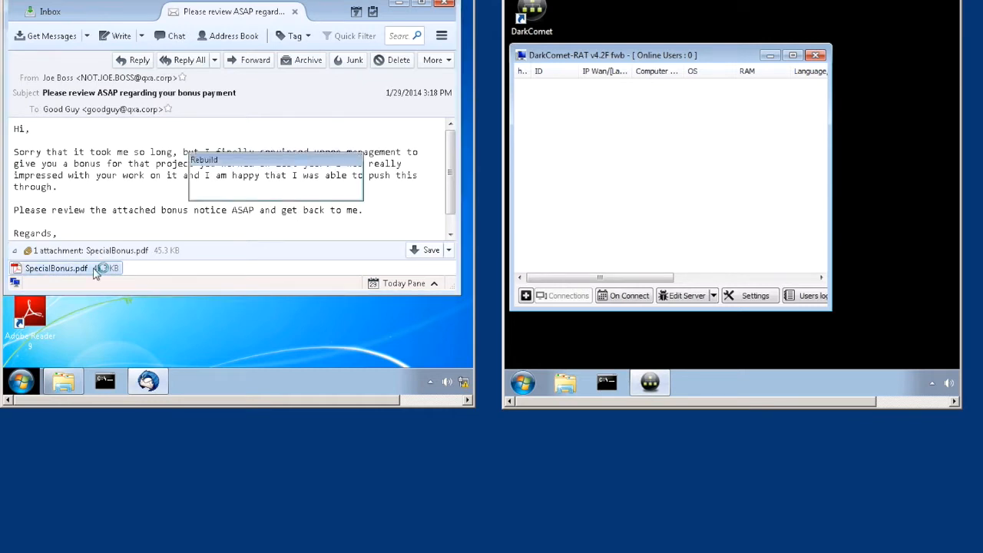
Open the SpecialBonus.pdf attachment so the victim connects to DarkComet-RAT
double_click(55, 268)
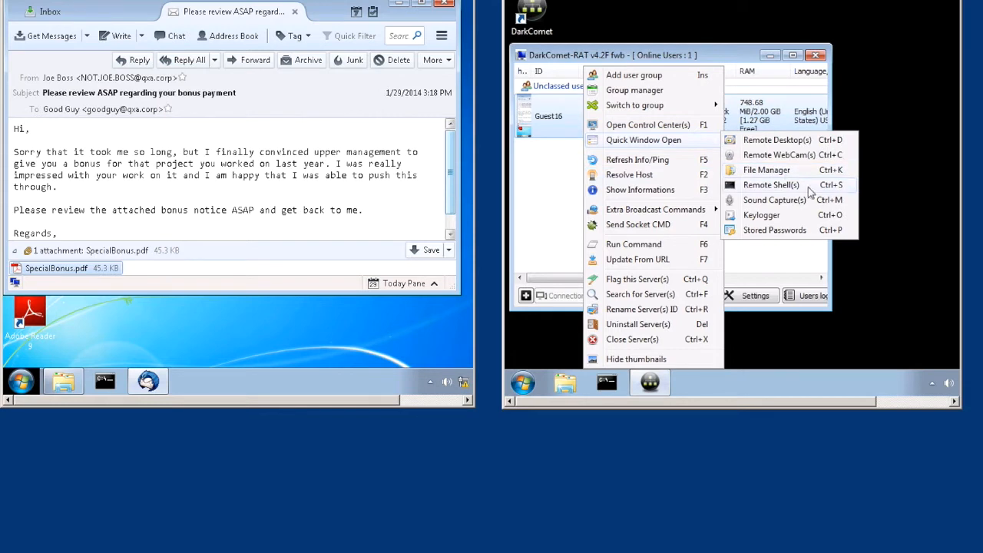
mouse_move(805, 234)
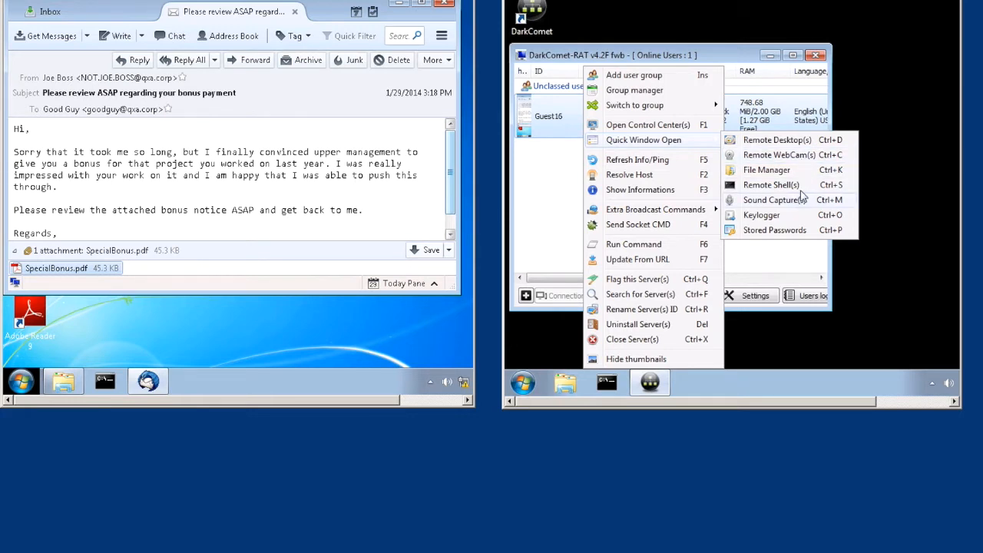
Run 'ping 10.0.0.1' and 'whoami /all' in a DarkComet remote shell, then close it
click(771, 184)
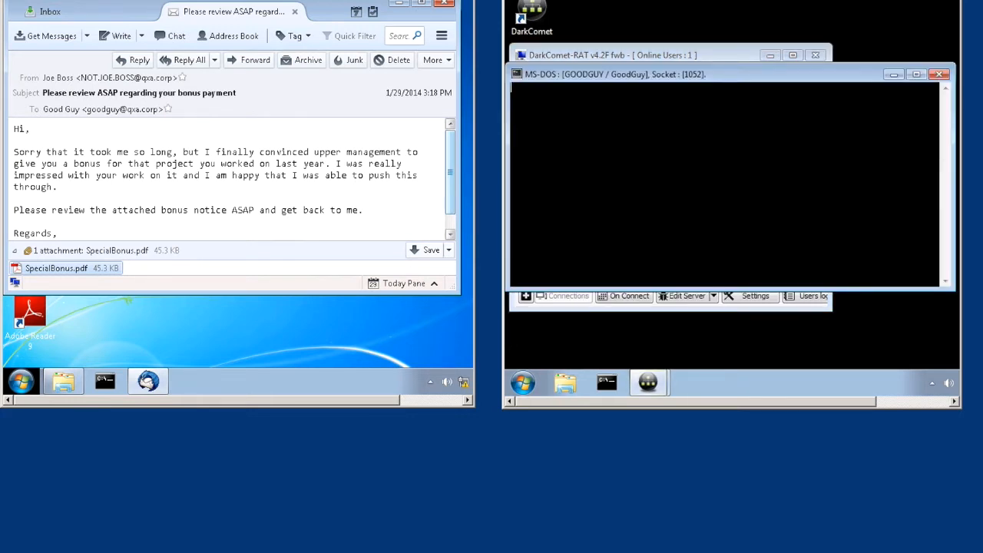
text(ping 10)
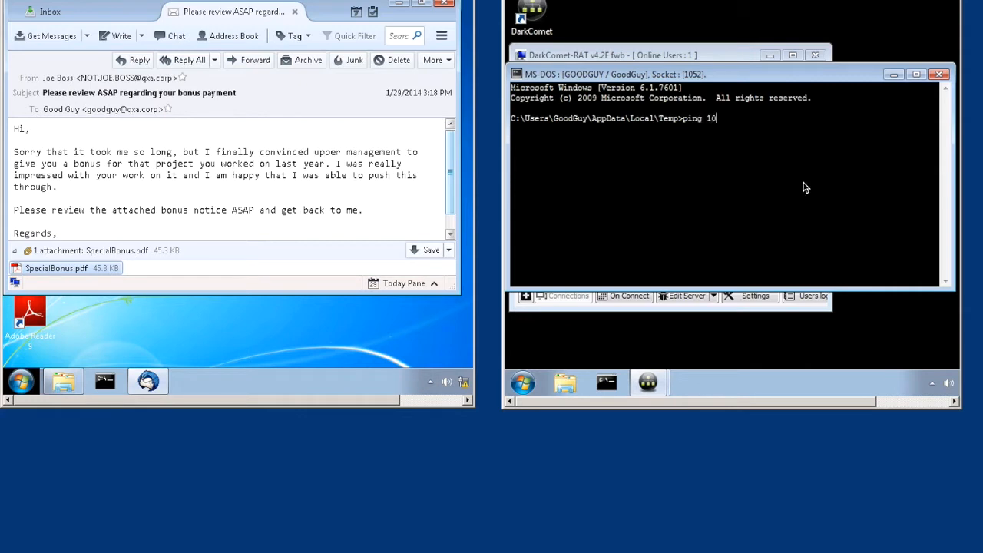
text(.0.01)
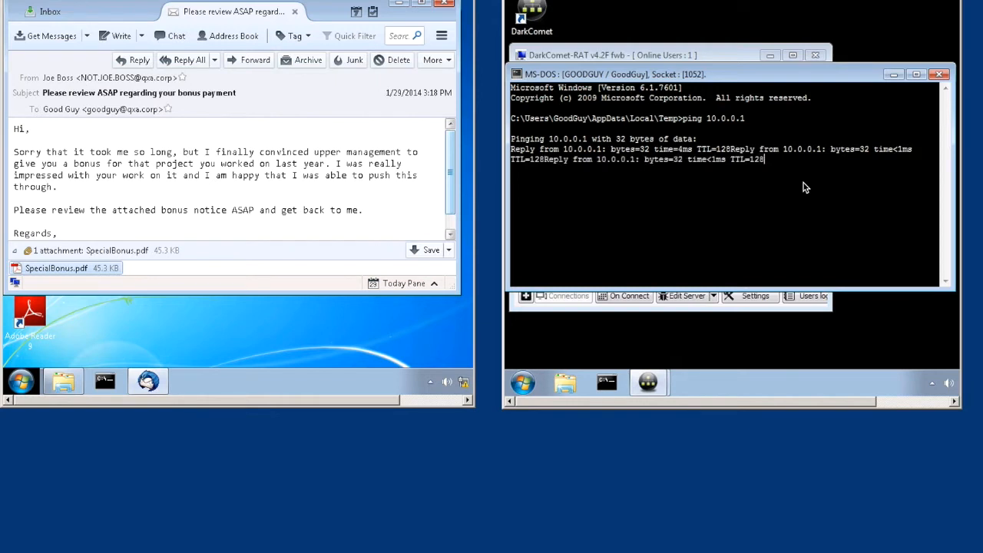
text(whoami)
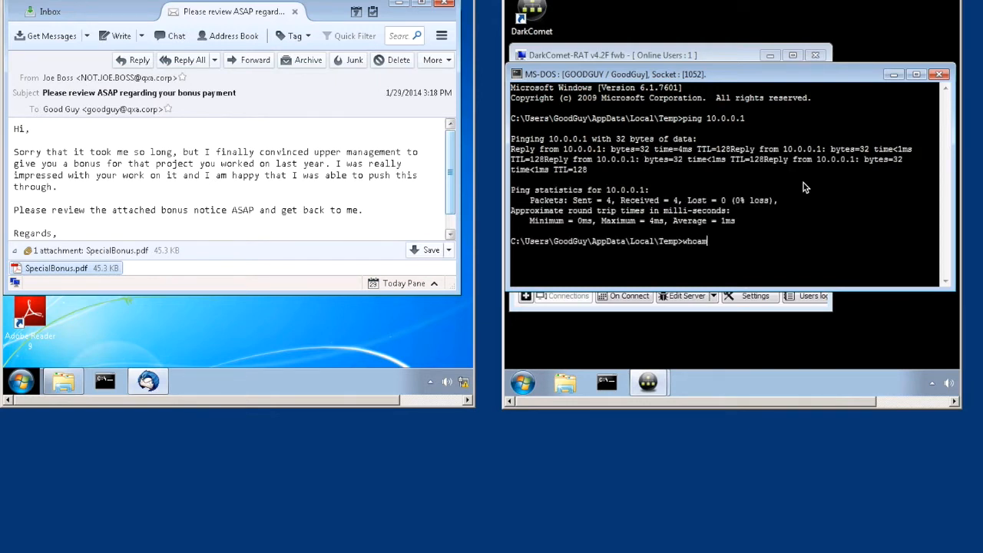
text(/all)
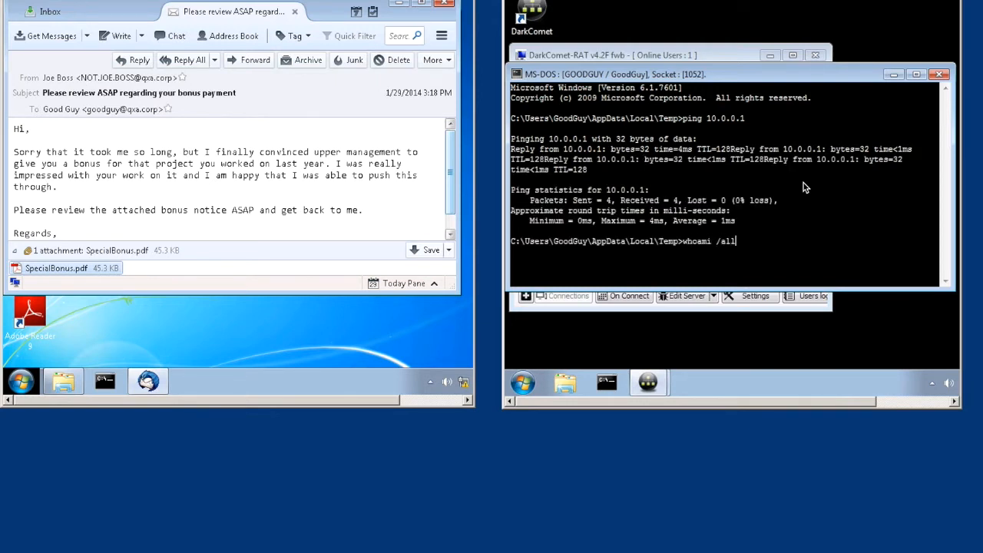
key(Return)
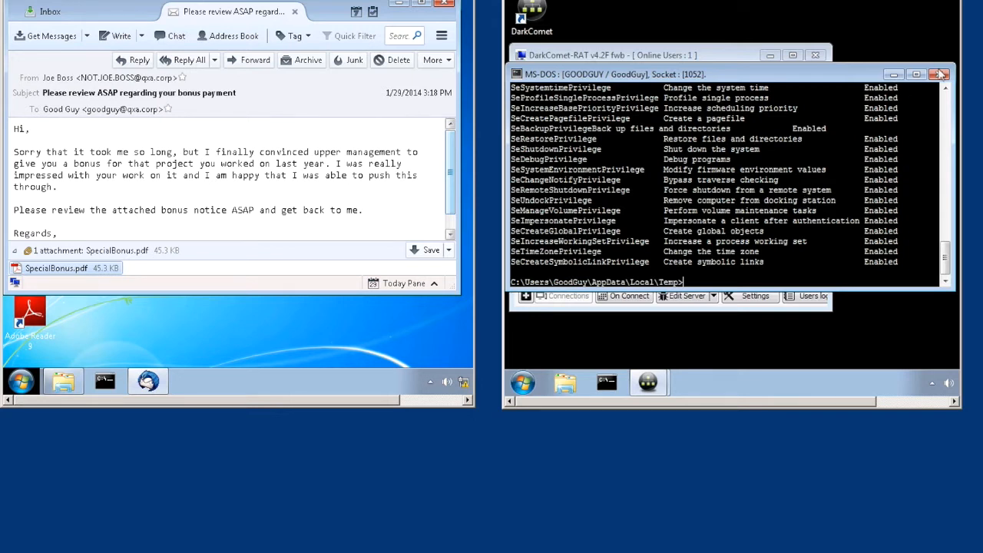
click(941, 73)
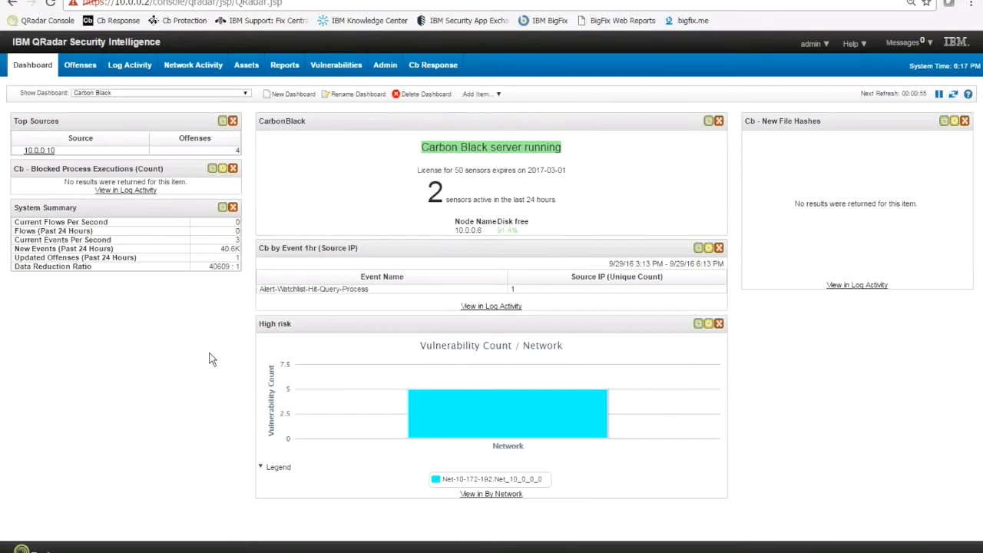
mouse_move(212, 330)
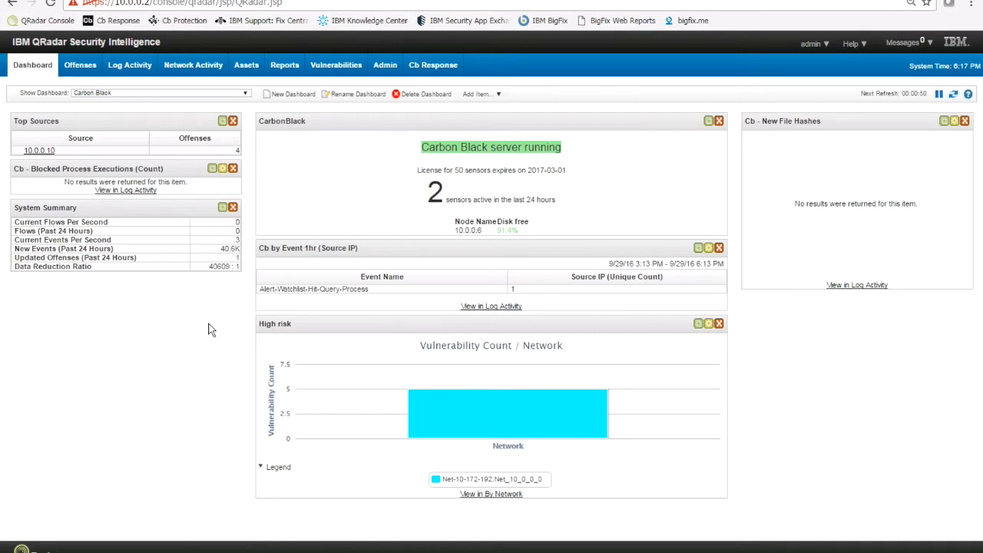
mouse_move(364, 108)
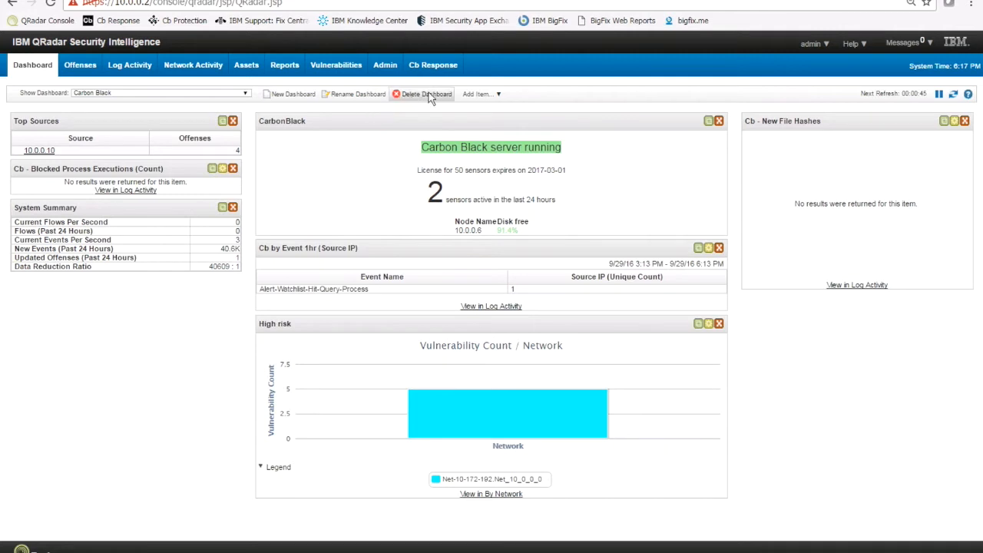
Show the Cb Response watchlist hits page in QRadar
click(433, 64)
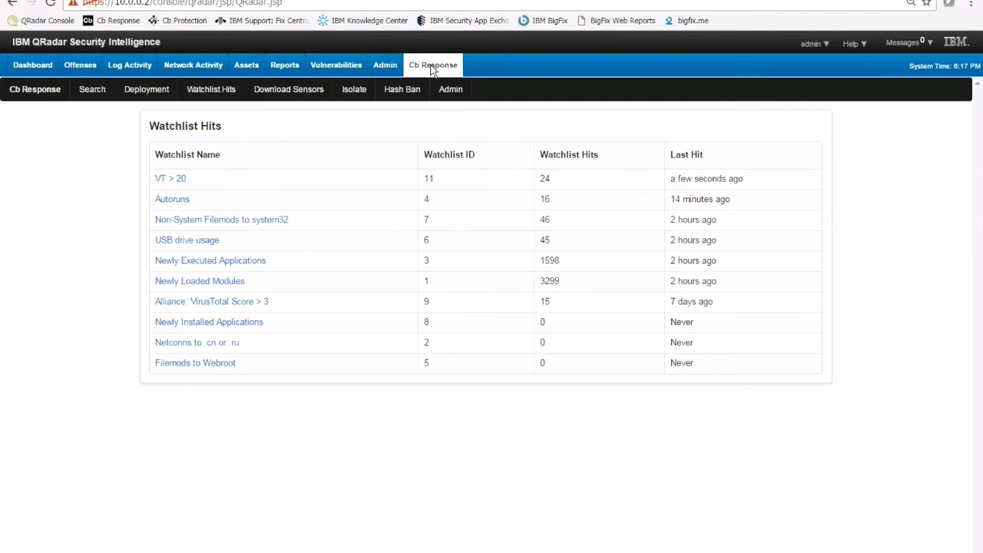
mouse_move(653, 173)
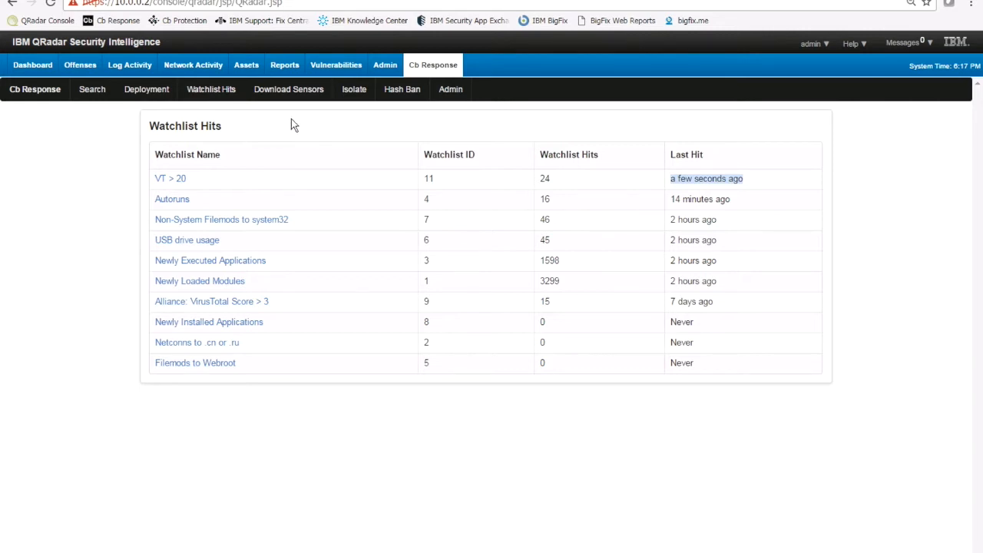
mouse_move(100, 108)
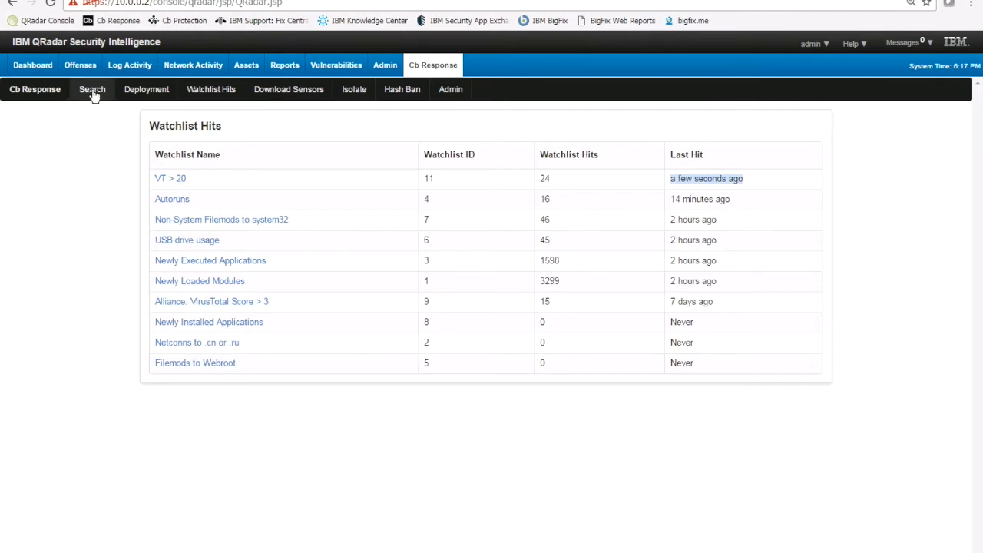
mouse_move(344, 100)
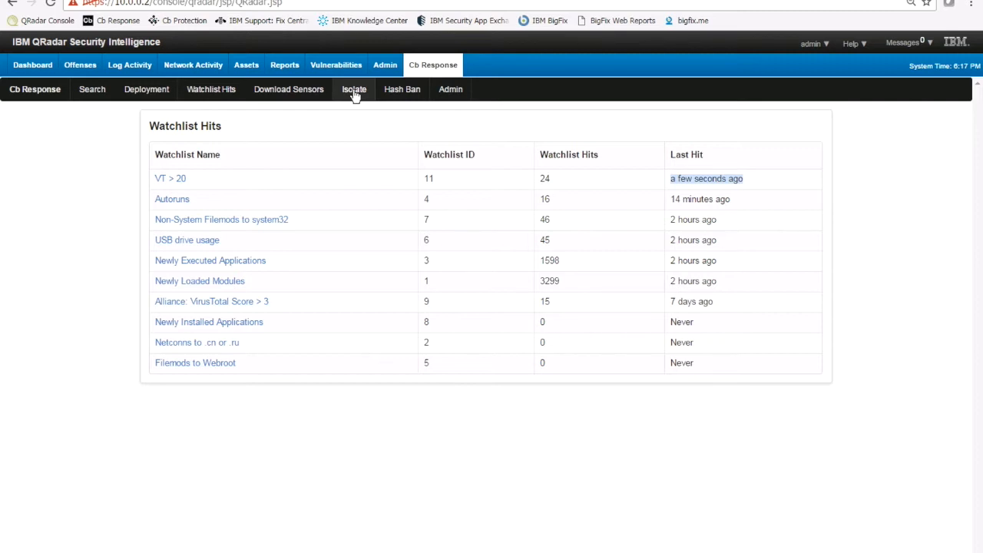
mouse_move(401, 89)
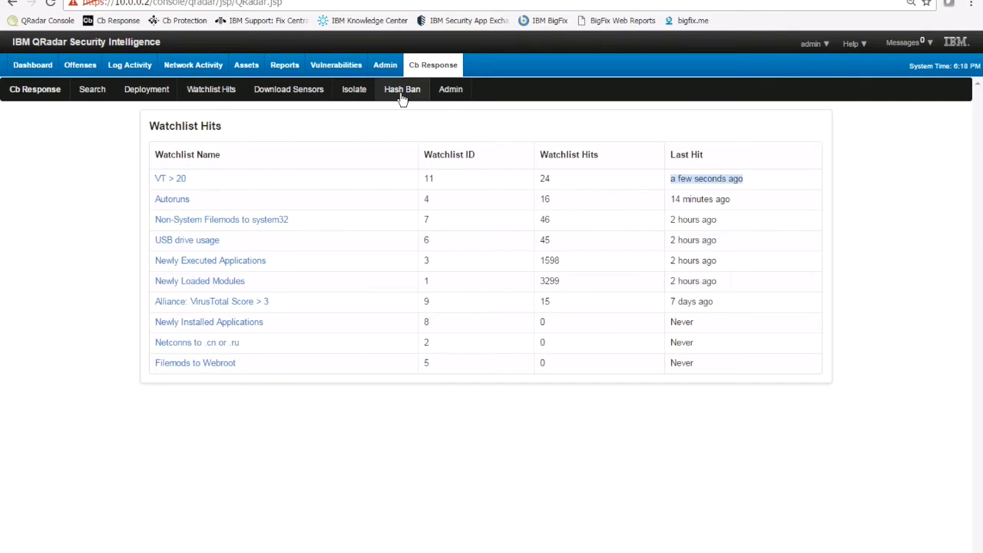
mouse_move(130, 64)
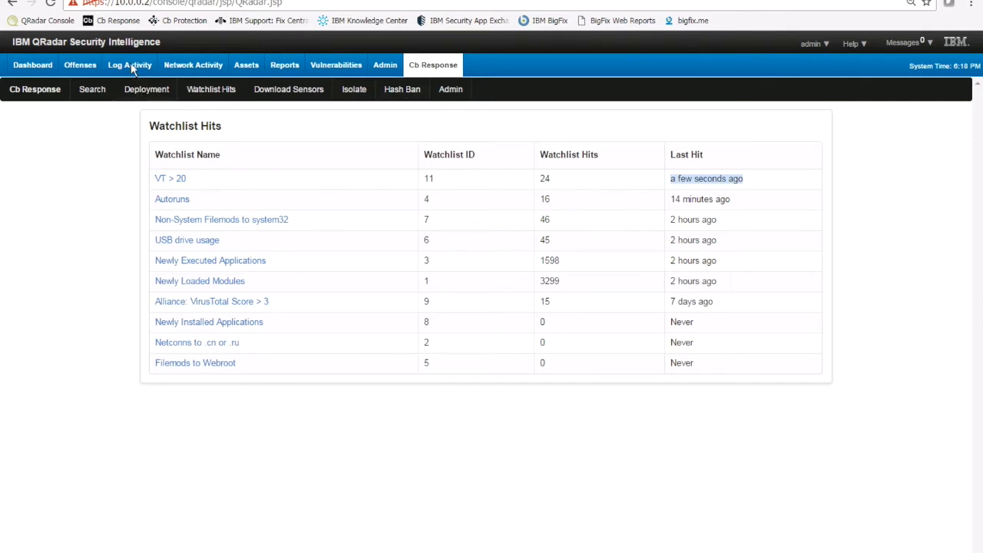
Launch Cb Response sensor isolation for local host 10.0.0.10 from the Carbon Black events
click(129, 64)
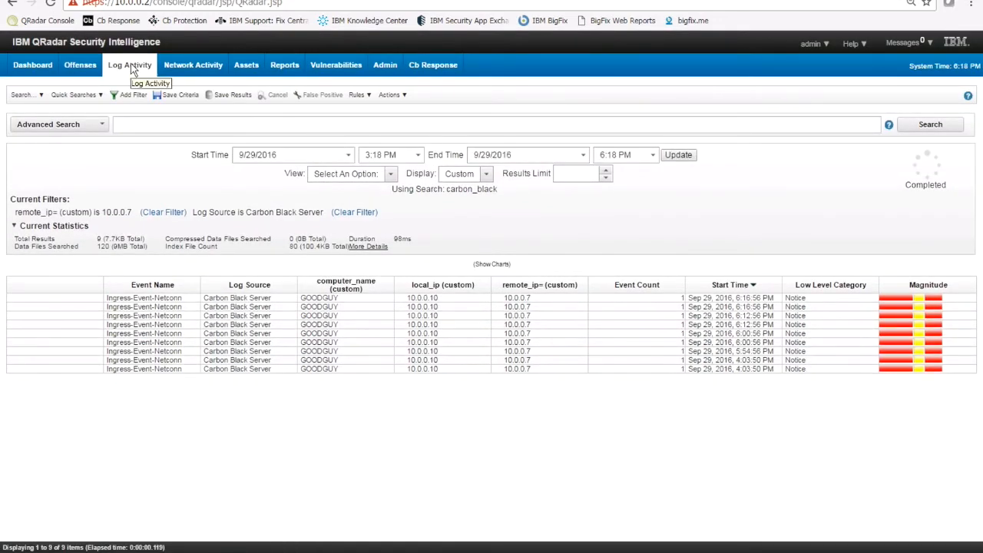
mouse_move(223, 299)
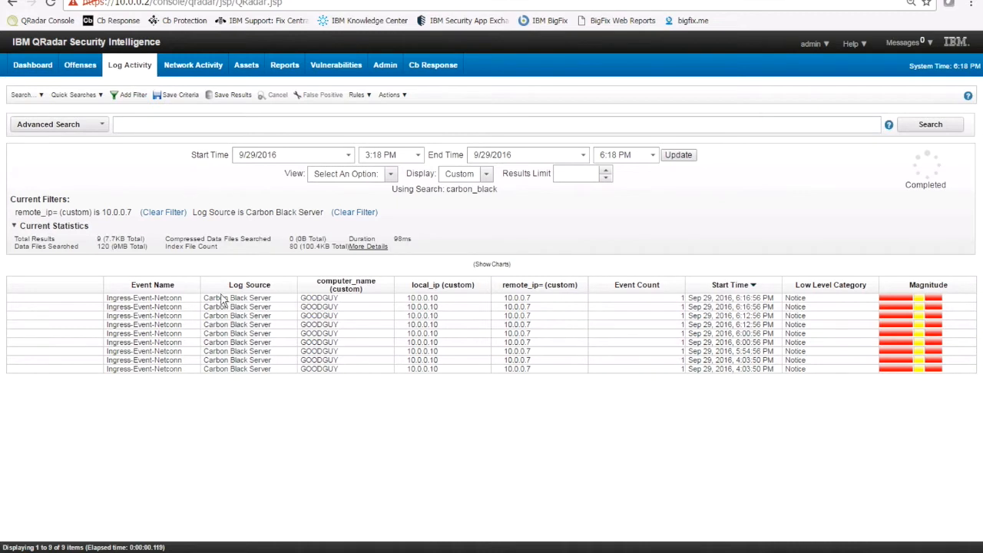
mouse_move(252, 306)
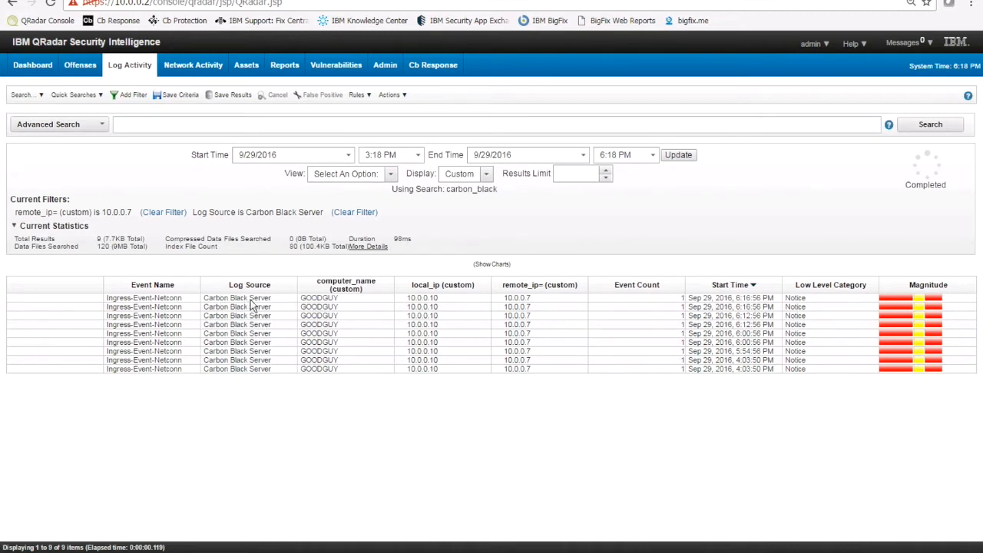
mouse_move(406, 301)
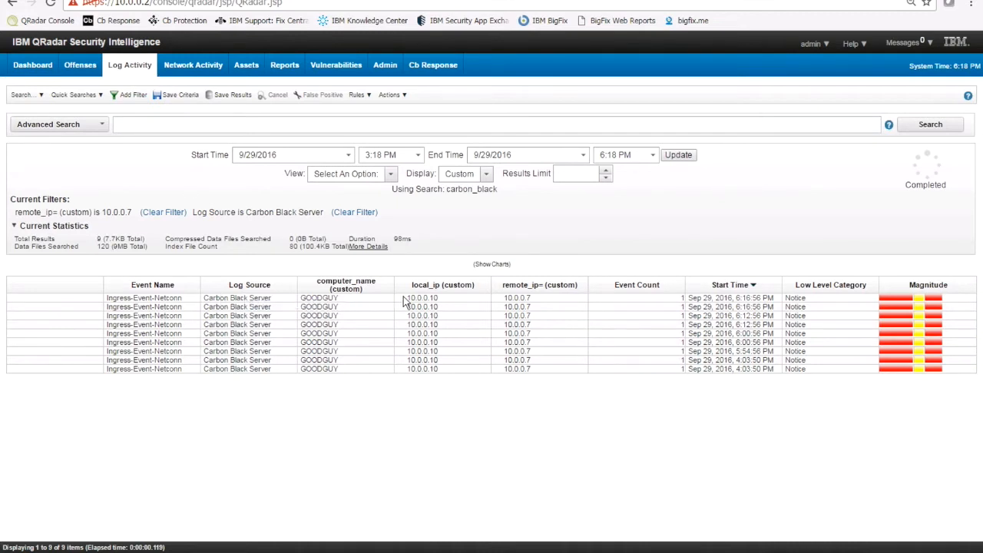
right_click(421, 297)
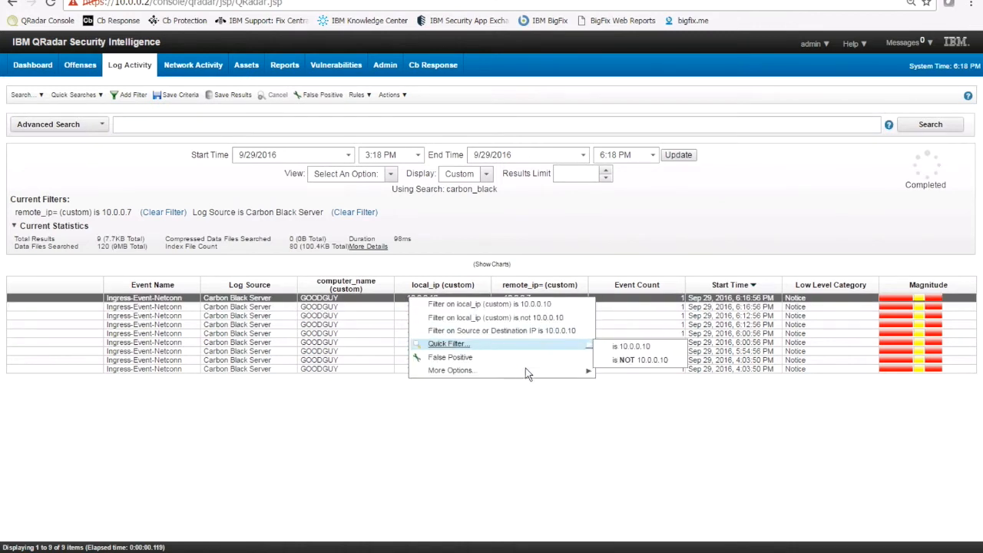
mouse_move(451, 370)
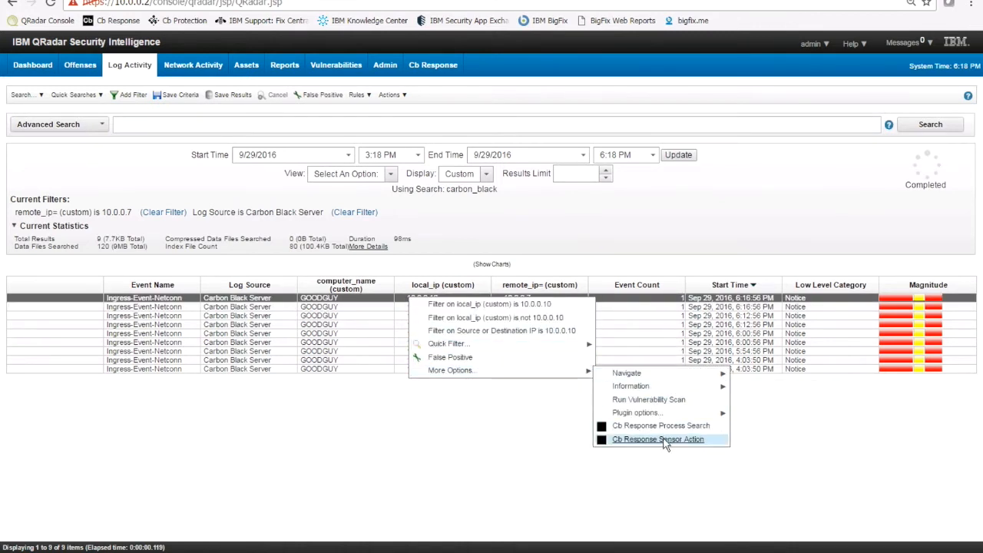
click(658, 438)
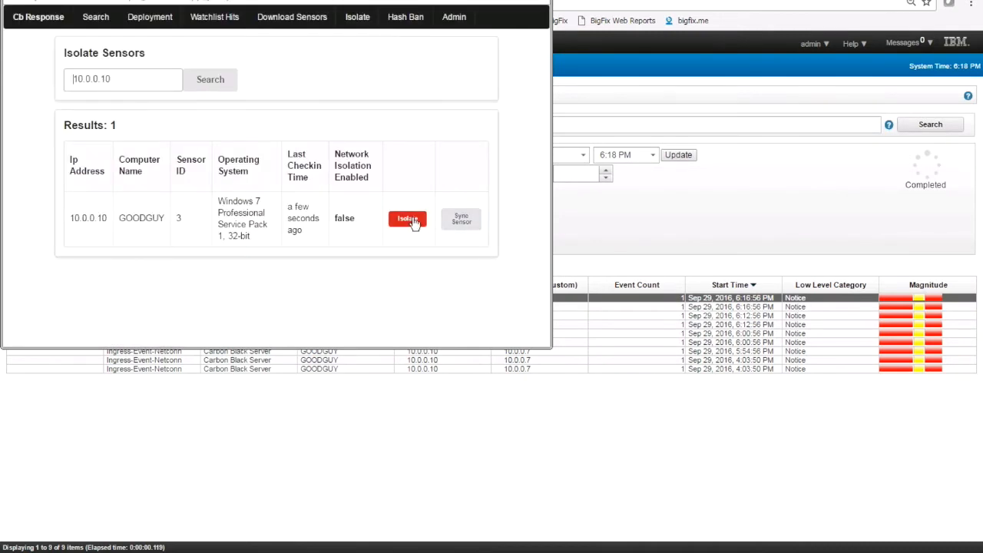
Network-isolate the GOODGUY sensor, then bring up event actions for remote address 10.0.0.7
click(461, 219)
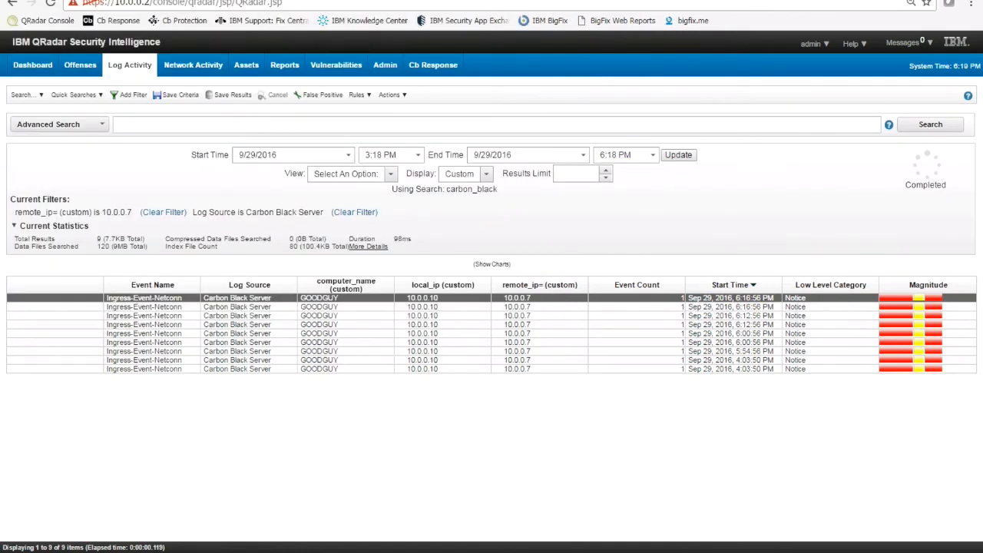
mouse_move(548, 285)
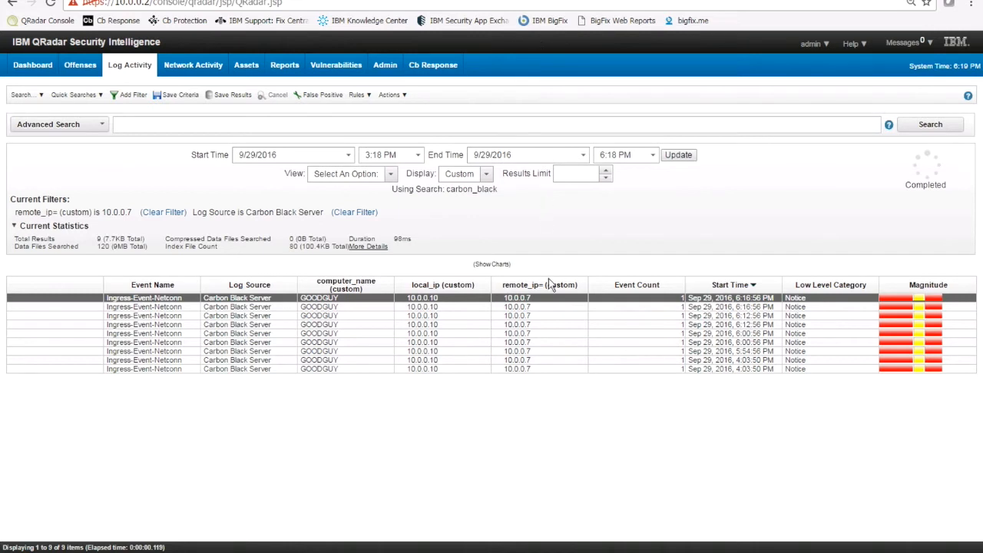
right_click(517, 297)
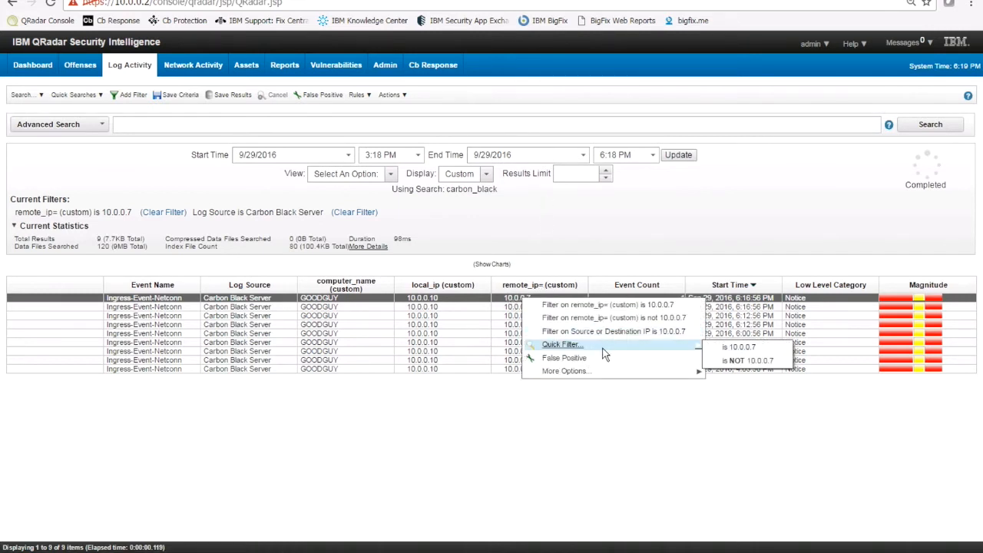
mouse_move(566, 371)
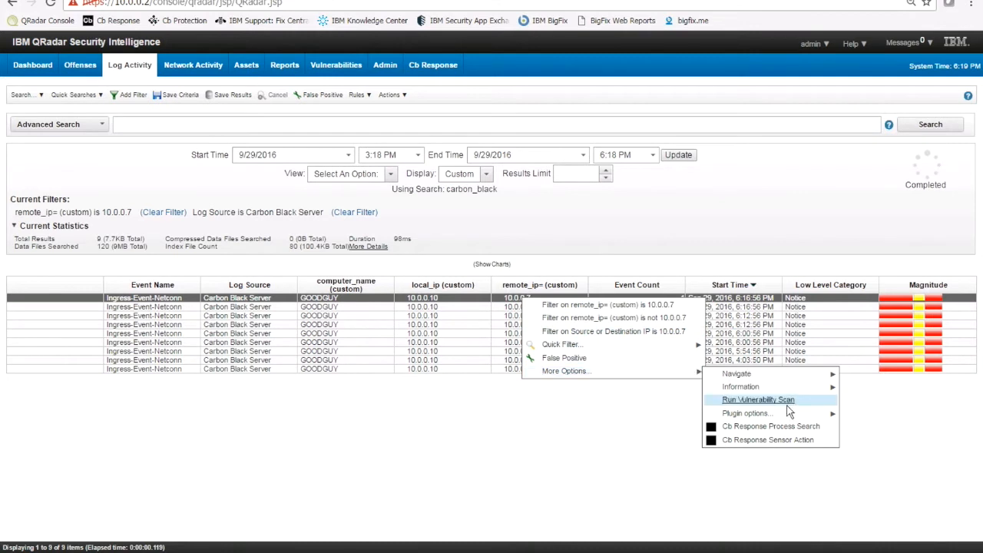
mouse_move(770, 427)
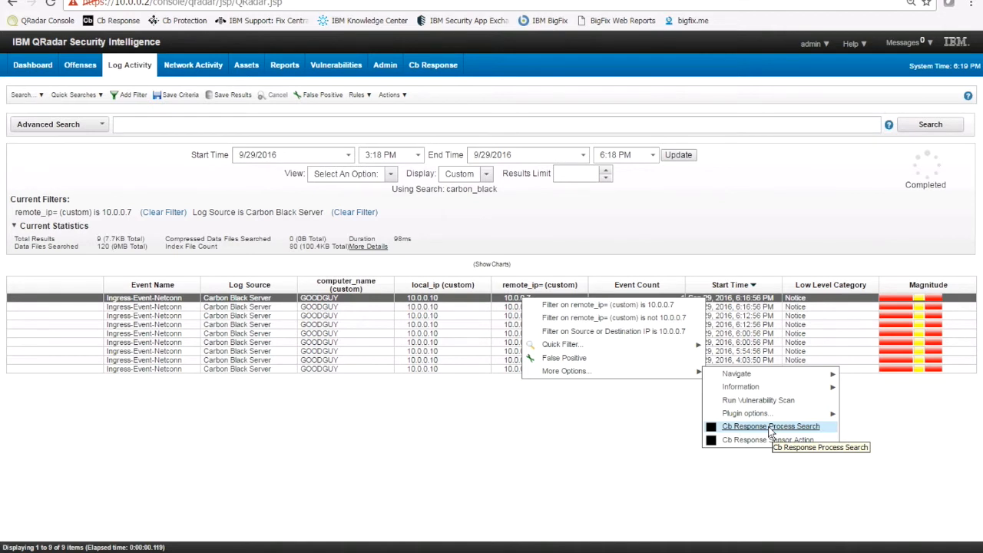
Run a Cb Response process search for remote address 10.0.0.7
click(771, 426)
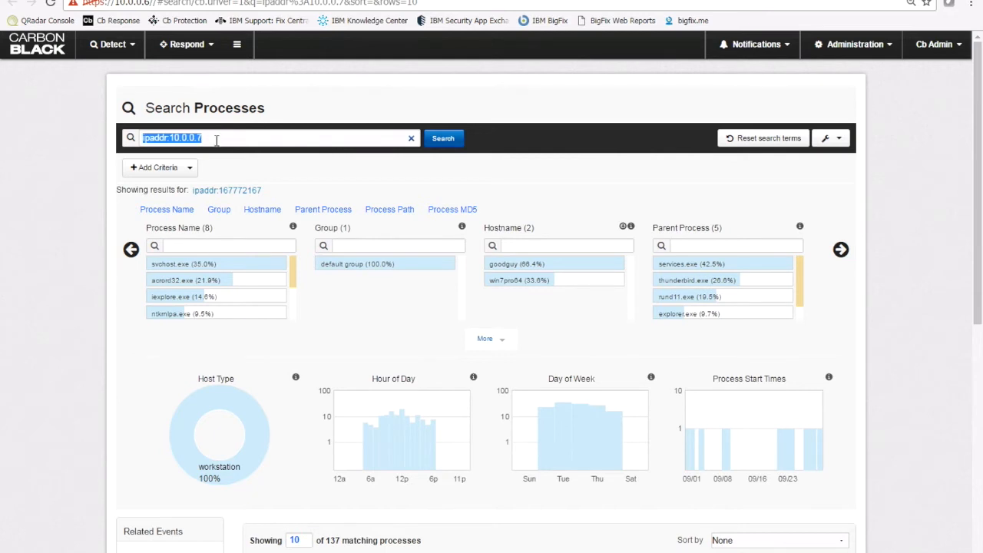
Sort the ipaddr:10.0.0.7 processes by start time and open the recent GOODGUY iexplore.exe analysis
click(216, 137)
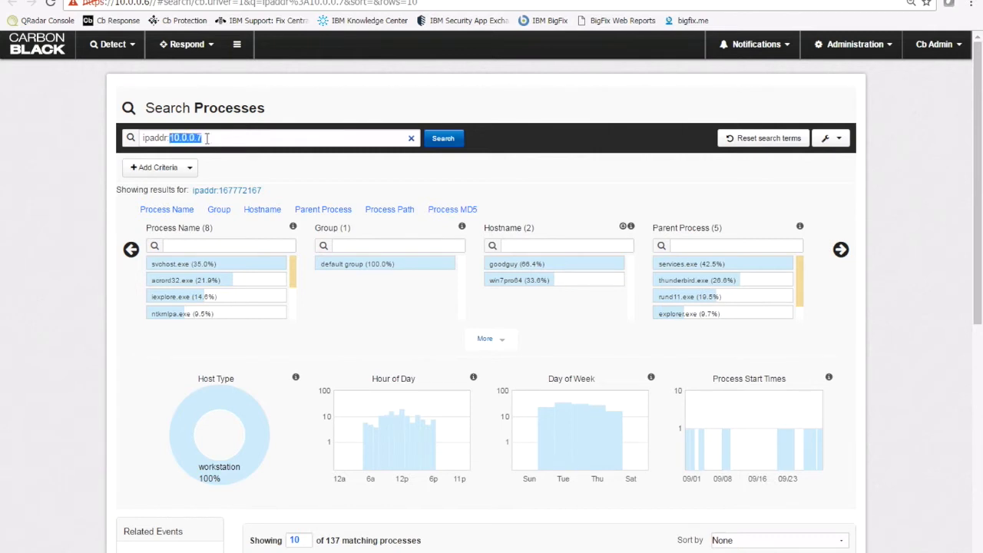
click(223, 137)
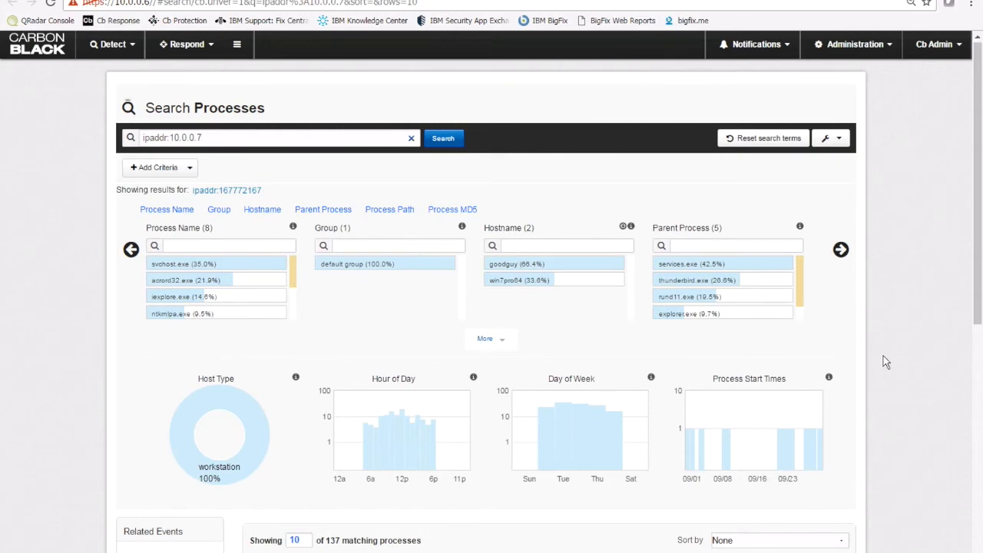
click(776, 285)
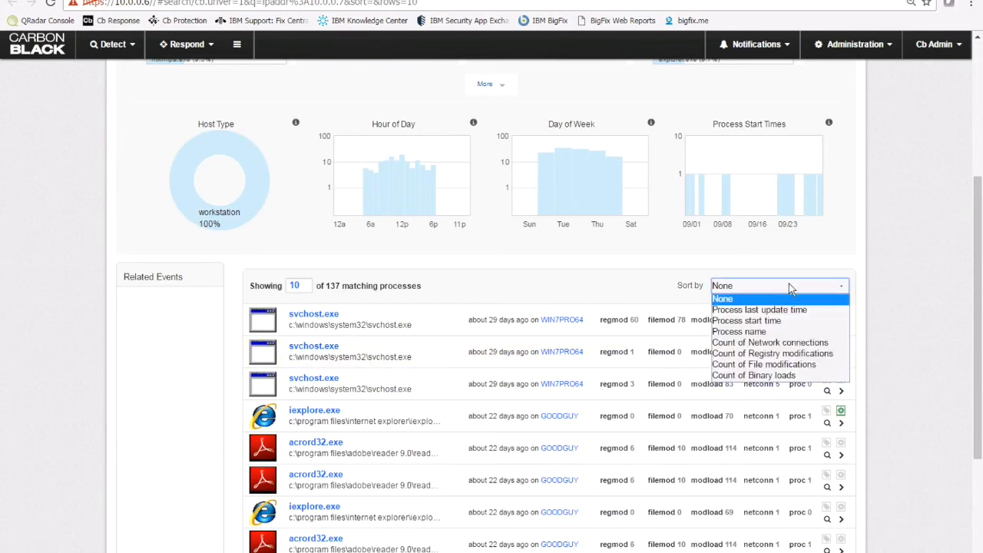
click(746, 310)
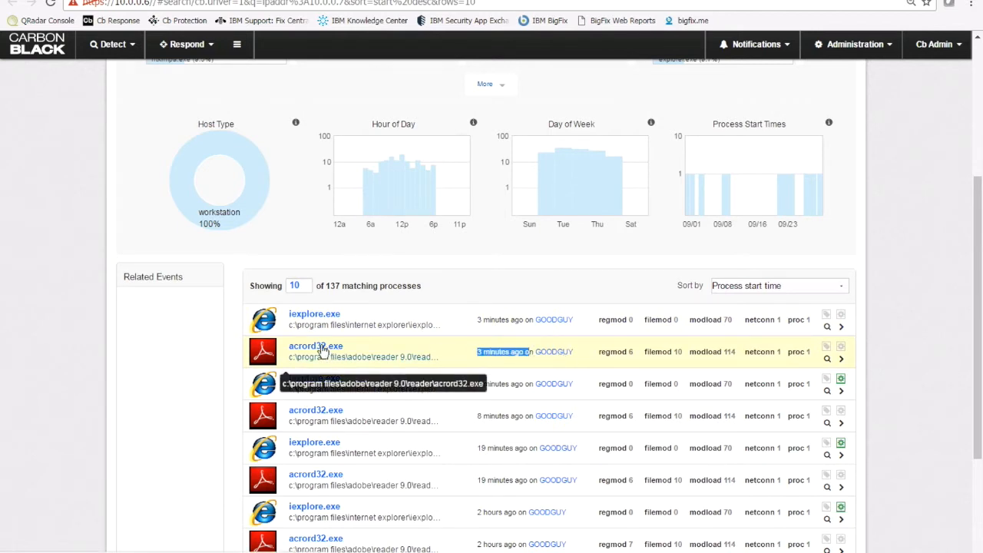
click(315, 351)
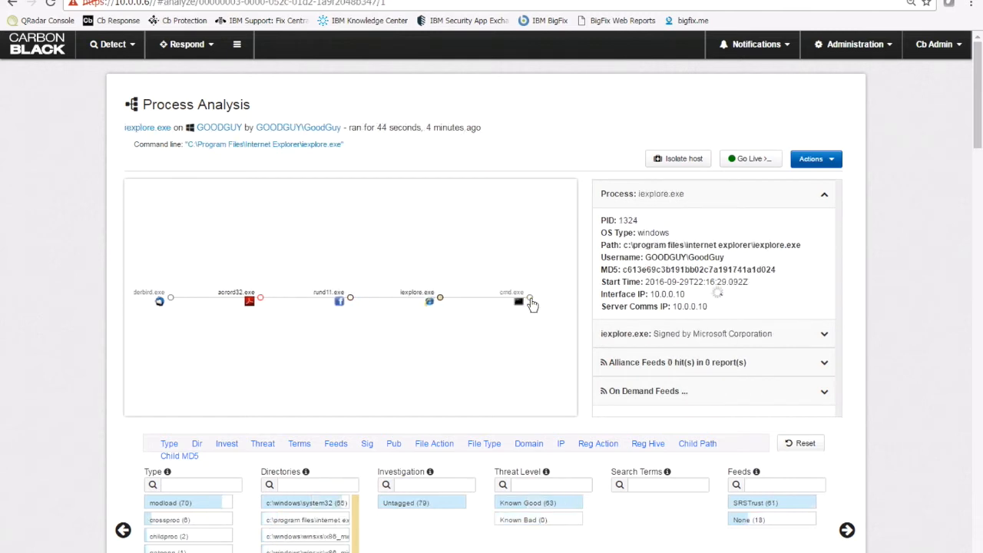
Inspect cmd.exe on GOODGUY, revealing its child processes whoami.exe and ping.exe
click(518, 300)
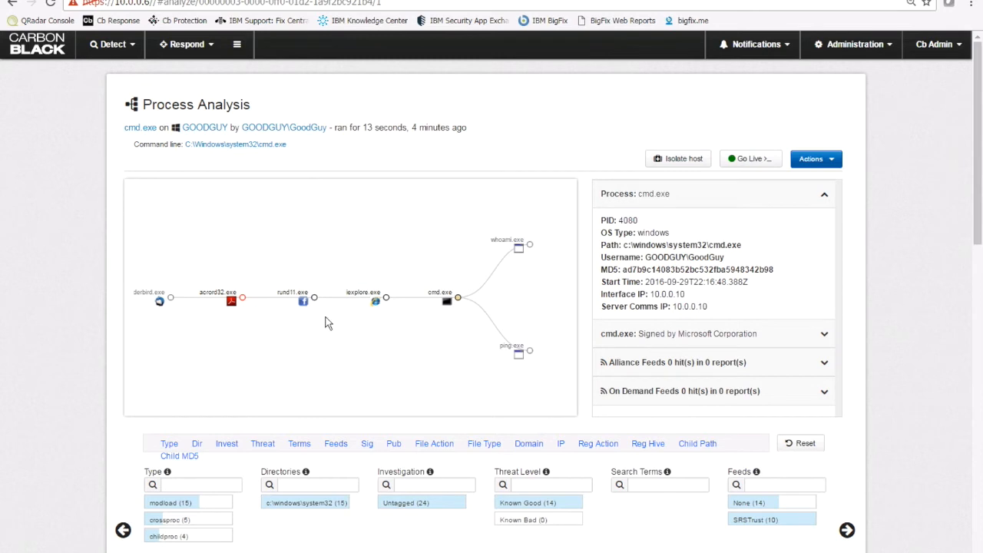
mouse_move(274, 323)
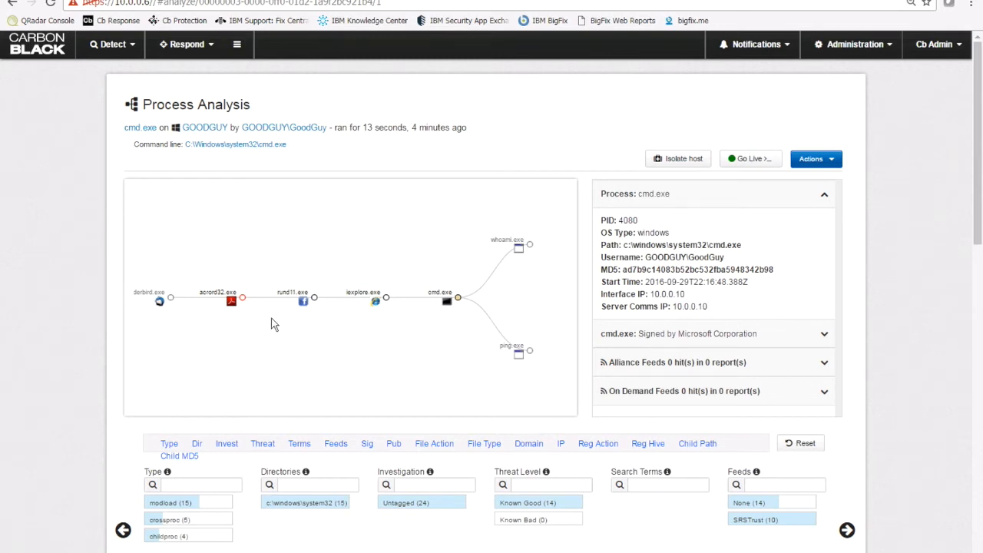
mouse_move(407, 156)
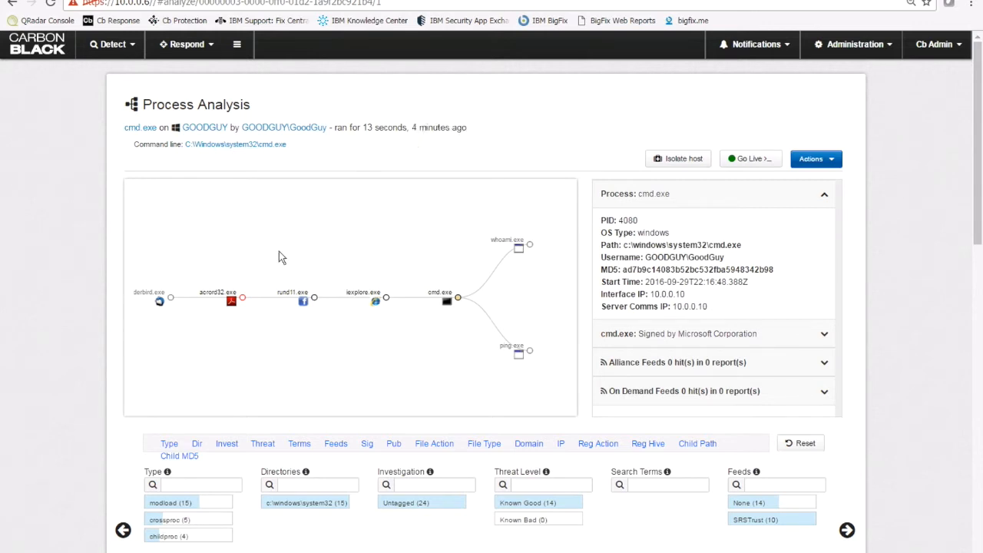
mouse_move(123, 286)
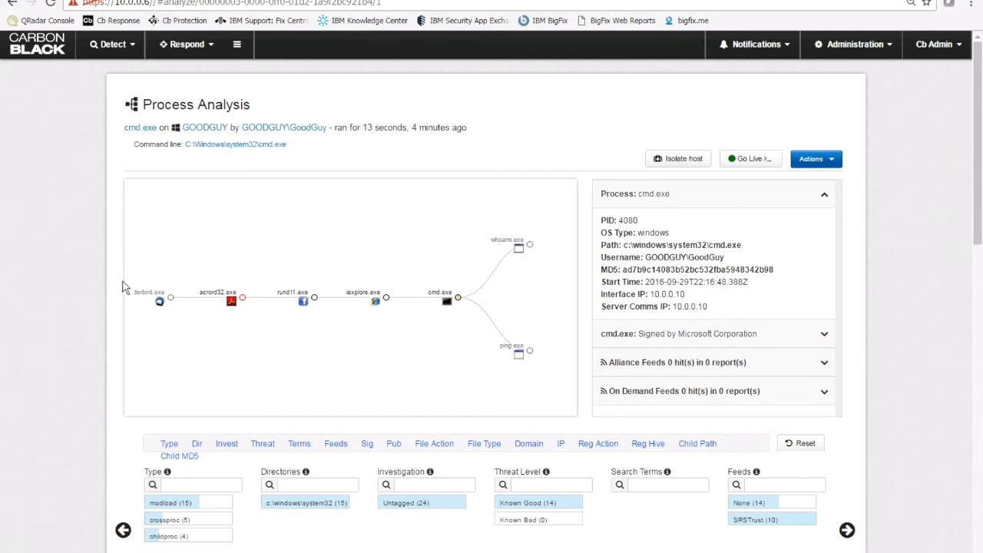
mouse_move(175, 309)
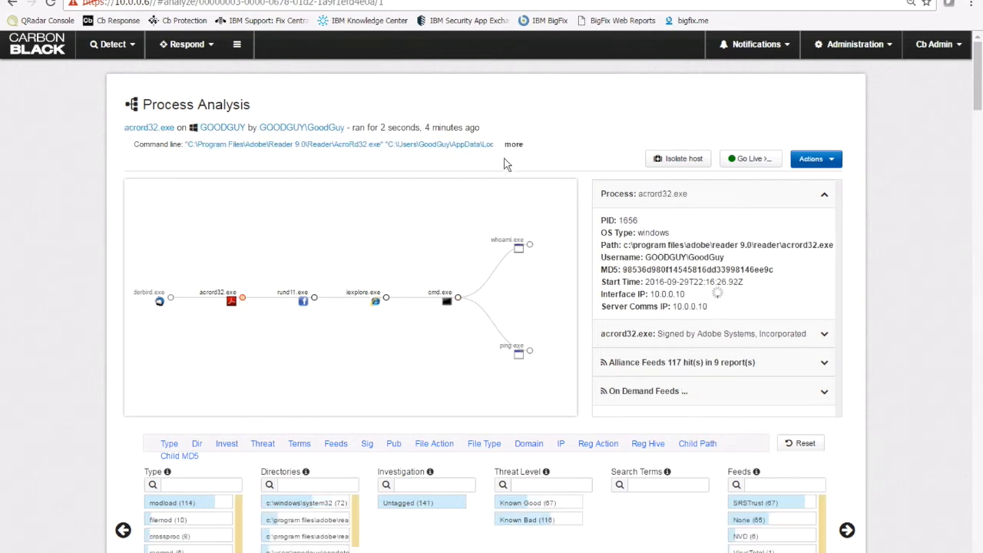
Expand acrord32.exe's full command line and select the SpecialBonus-10.pdf file name
click(513, 145)
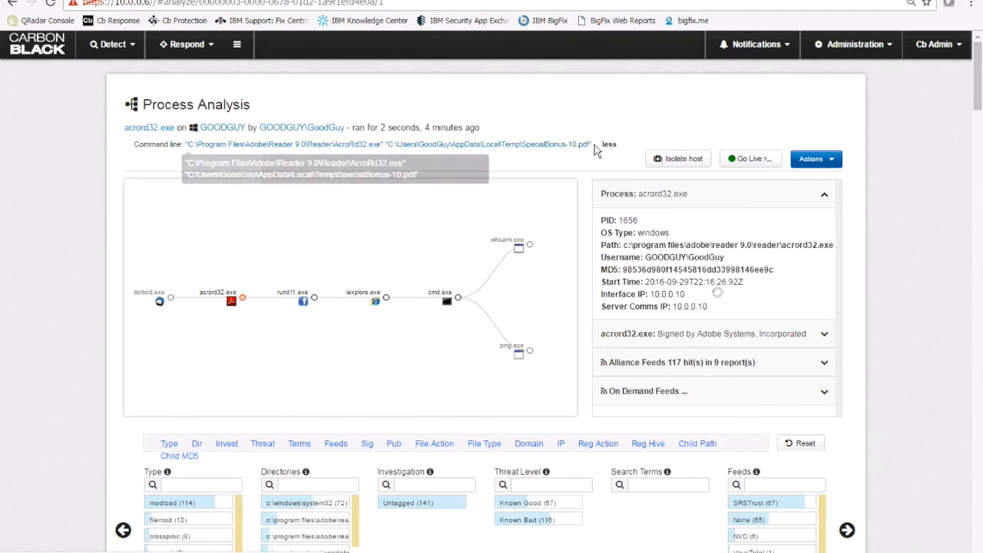
double_click(556, 144)
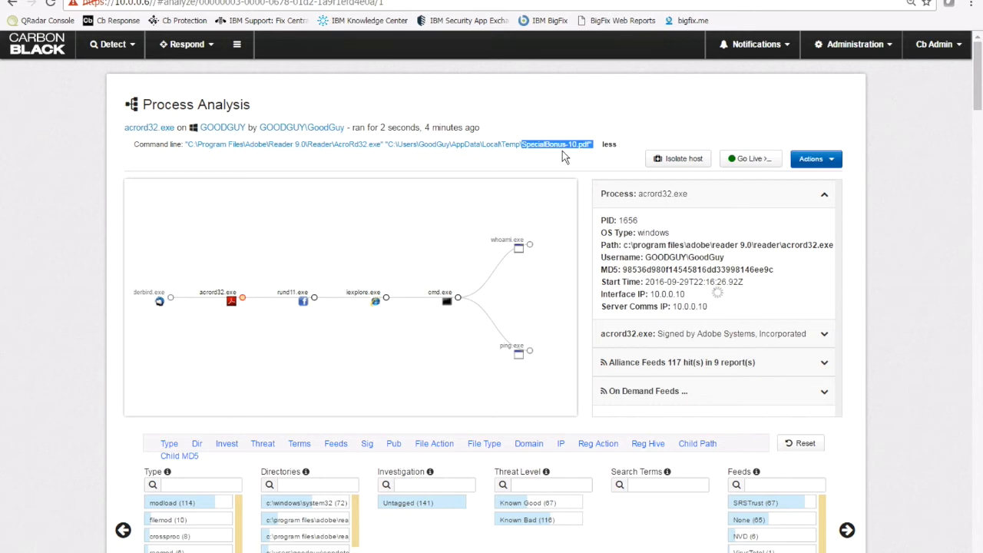
mouse_move(826, 338)
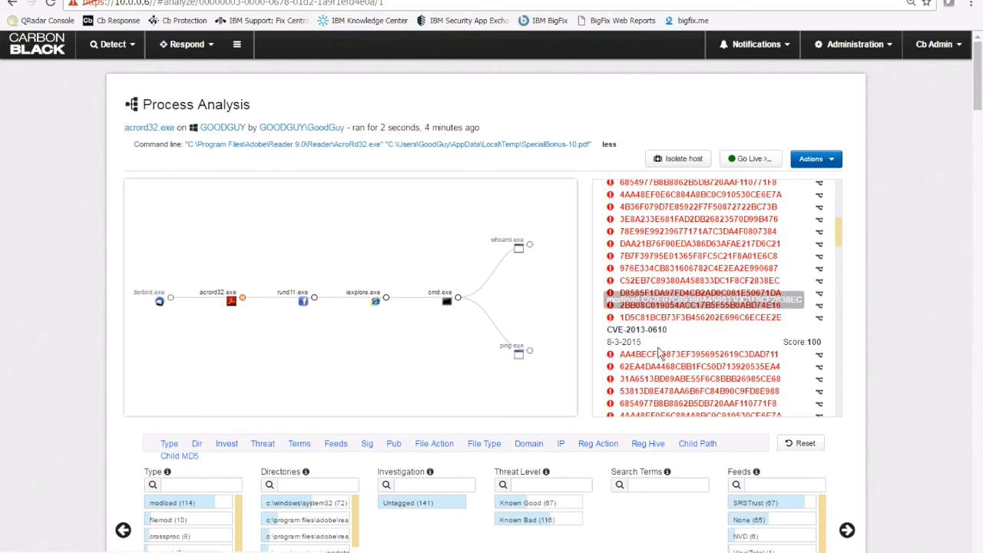
mouse_move(636, 329)
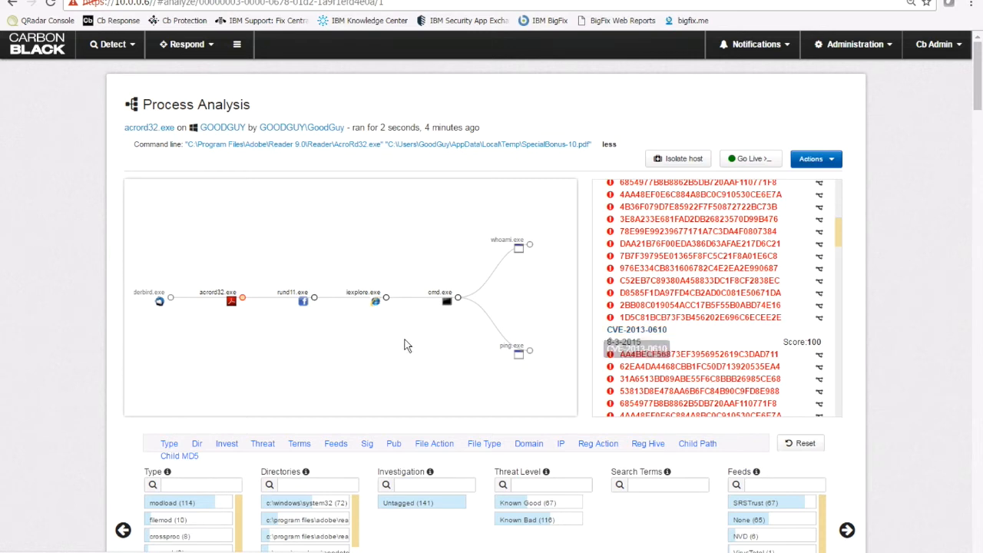
Open unsigned rund11.exe's analysis and scroll through its VirusTotal 51/57 and feed hits
click(303, 300)
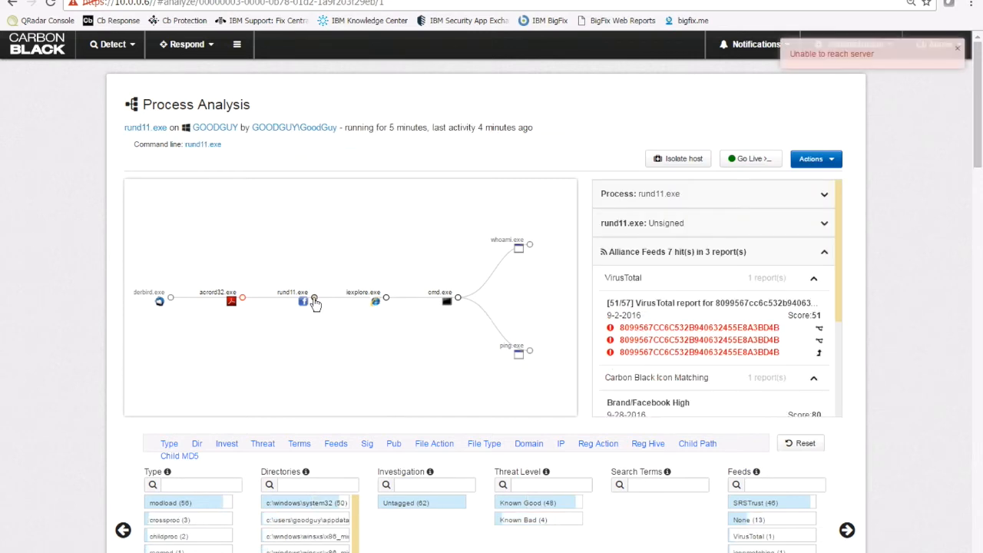
mouse_move(325, 323)
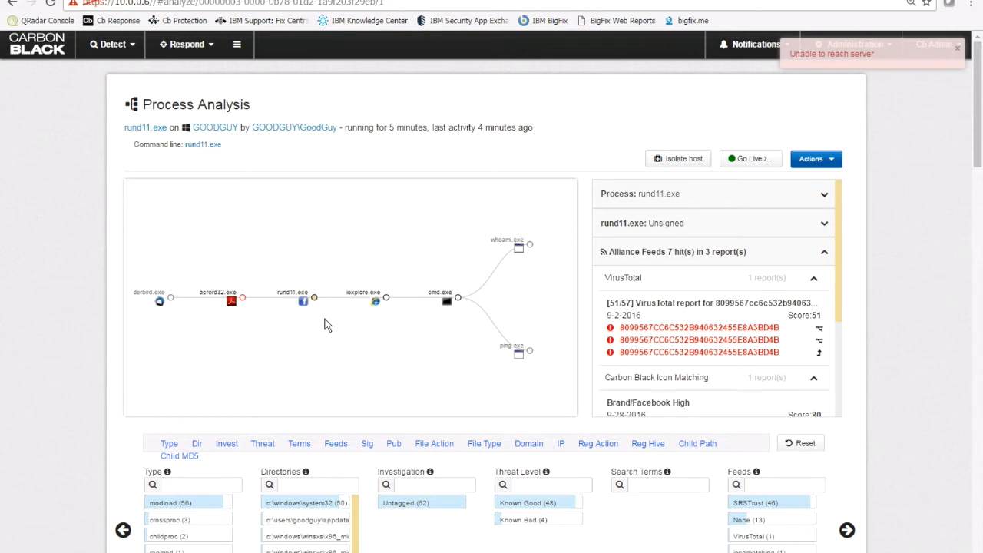
mouse_move(326, 319)
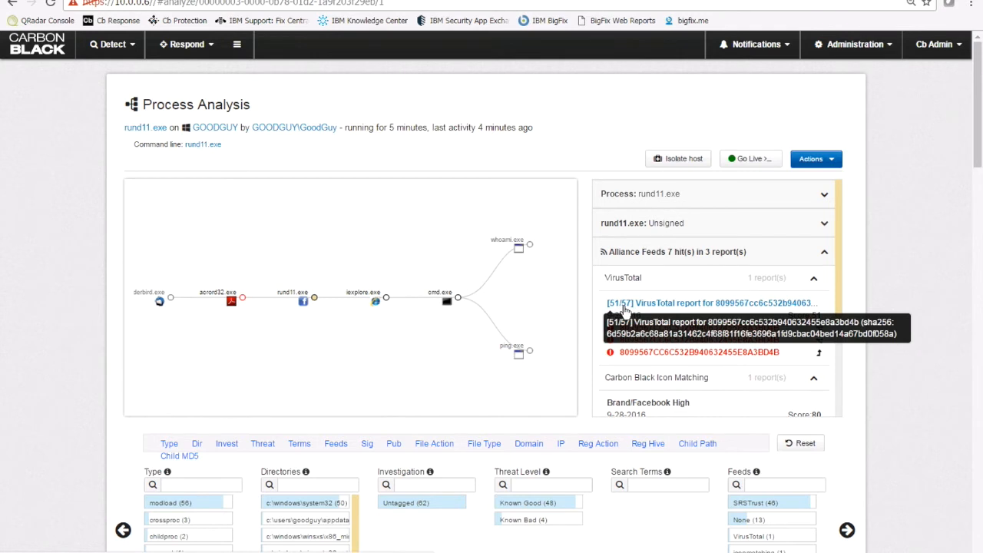
mouse_move(626, 311)
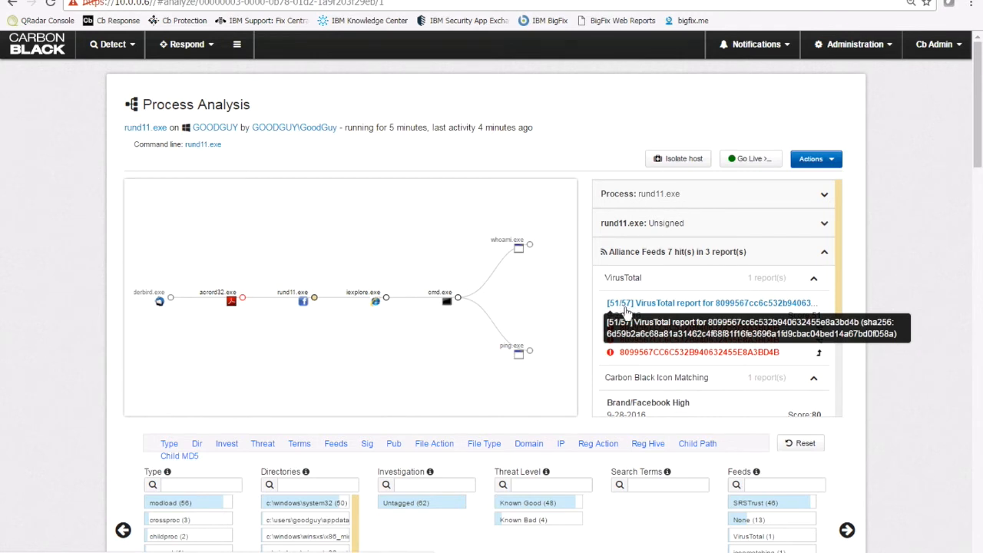
scroll(down, 3)
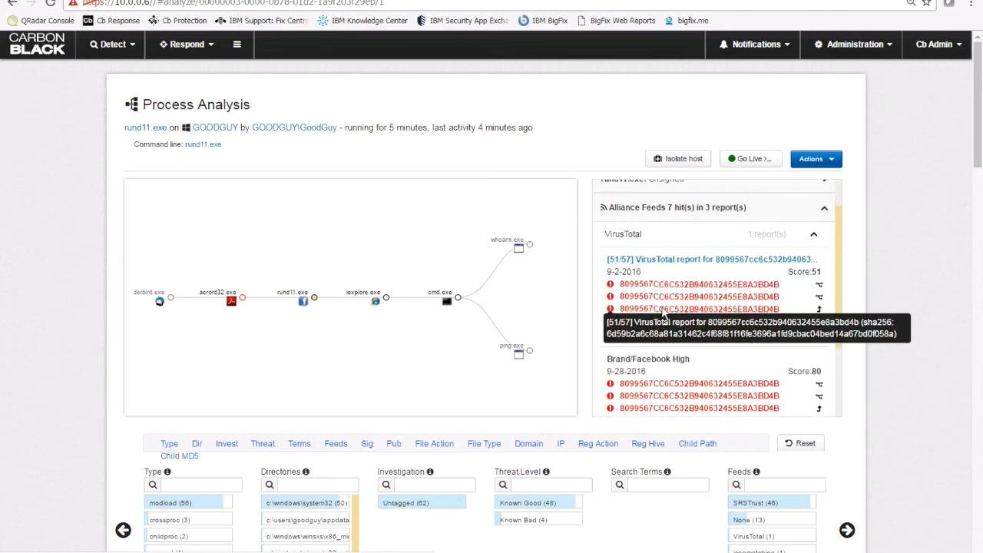
scroll(down, 3)
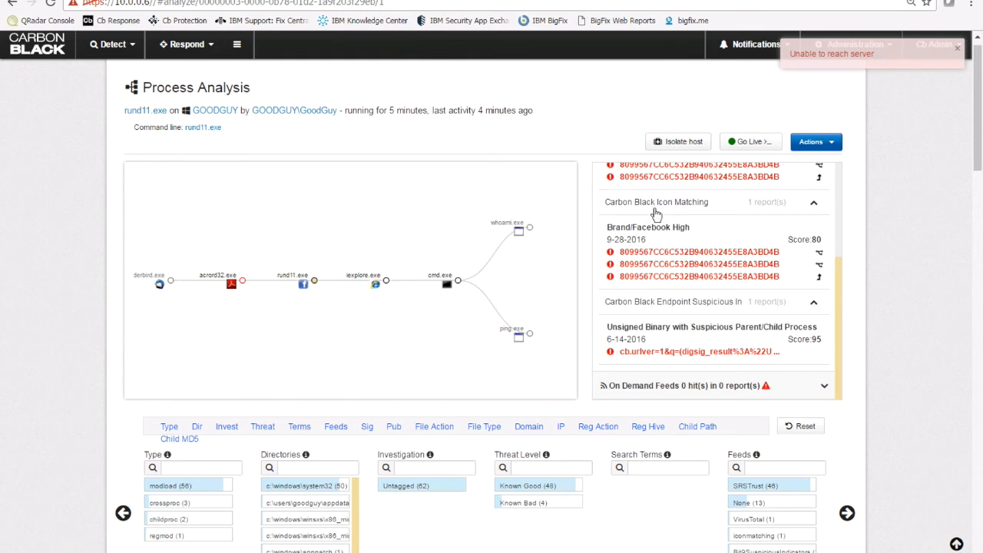
mouse_move(684, 321)
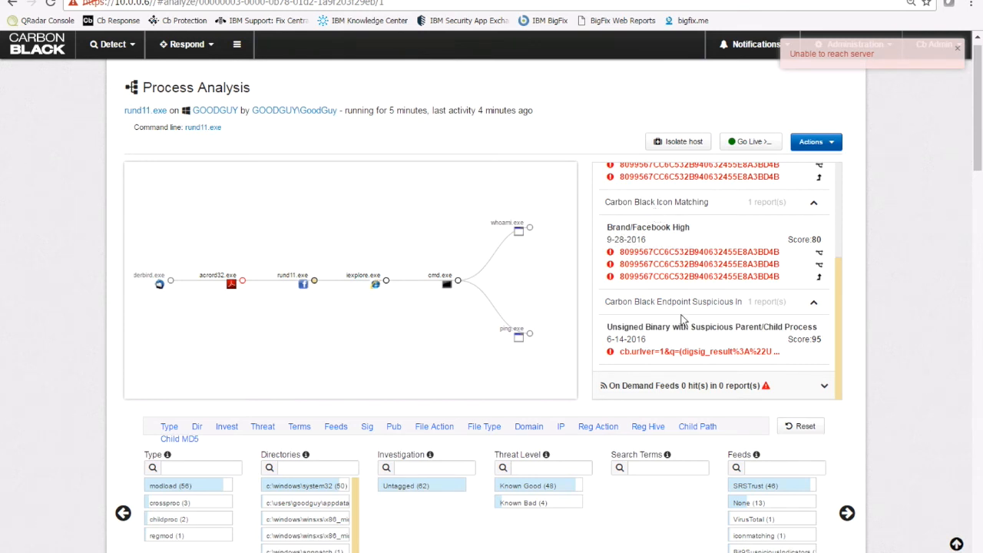
mouse_move(686, 301)
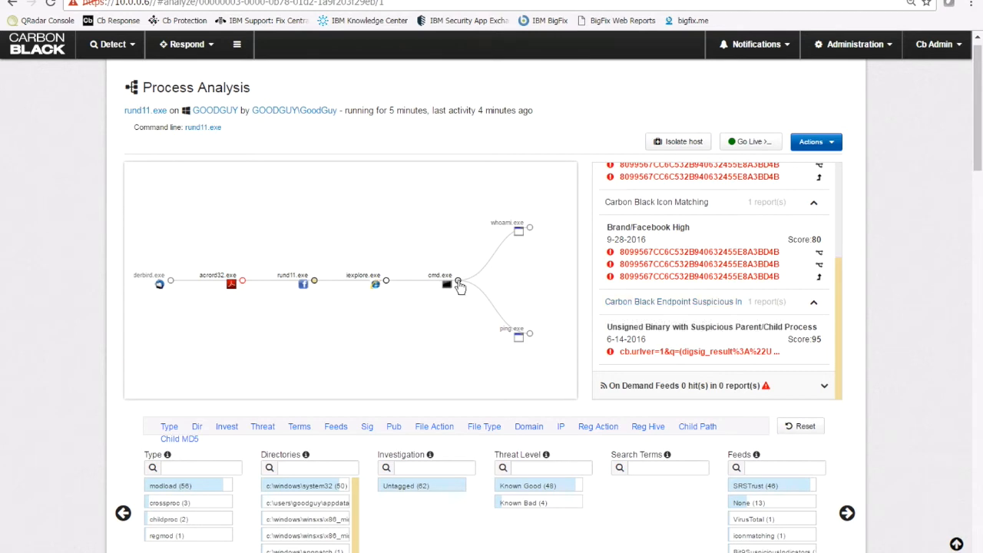
Inspect the cmd.exe, ping 10.0.0.1 and whoami /all process nodes, then review available response actions
click(447, 285)
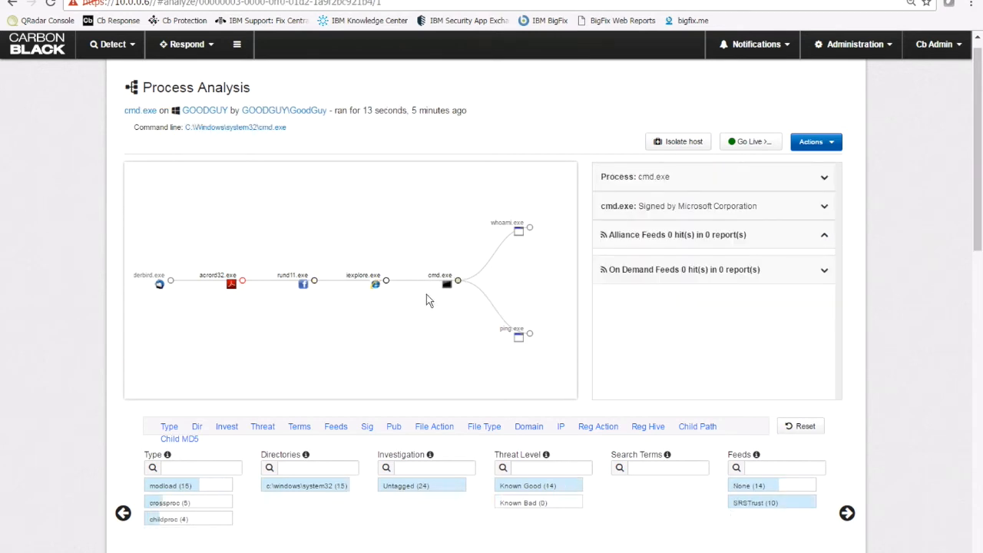
mouse_move(457, 296)
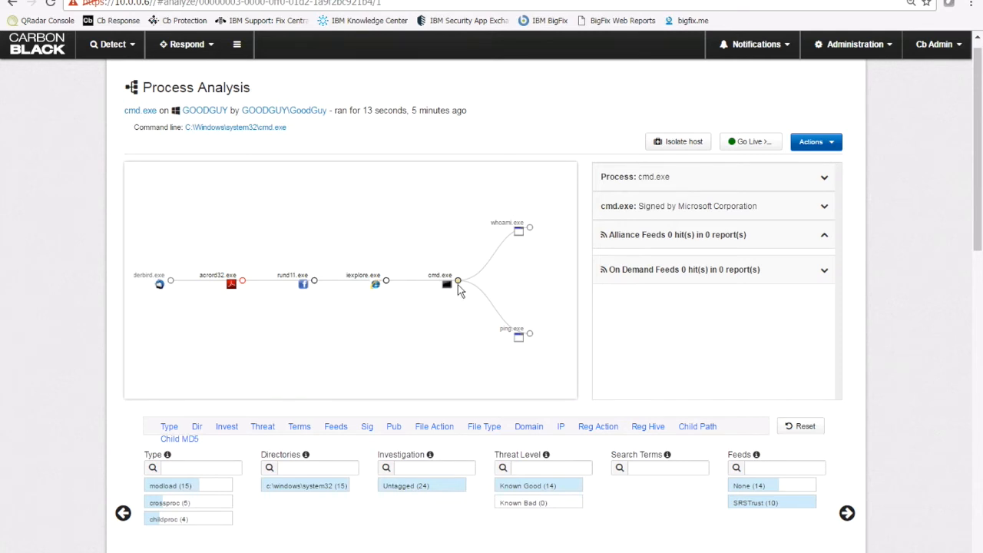
mouse_move(517, 328)
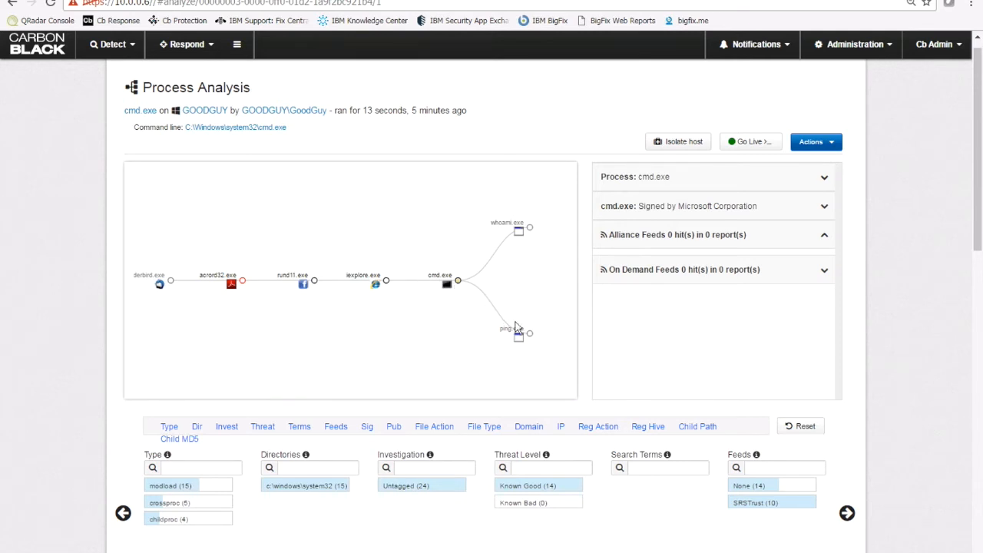
click(518, 332)
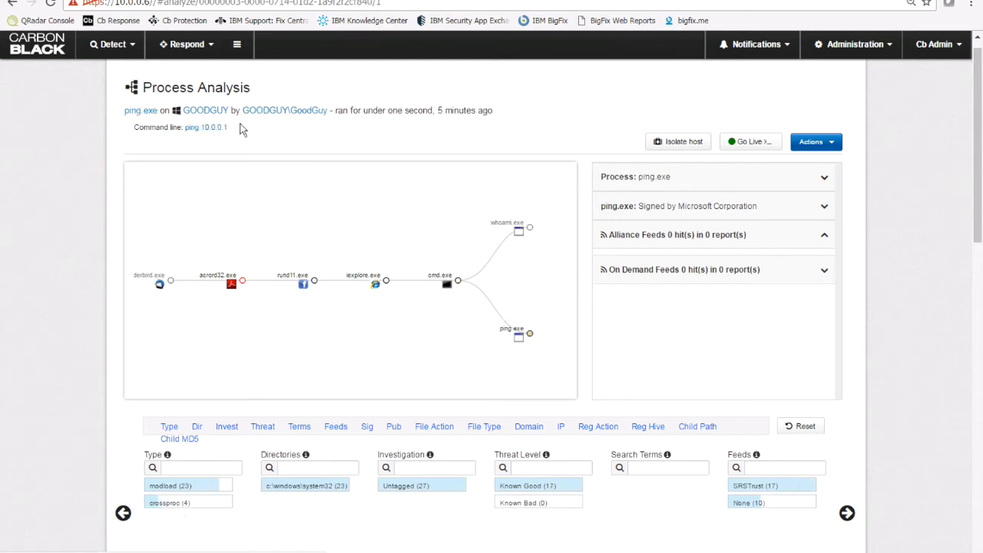
double_click(206, 127)
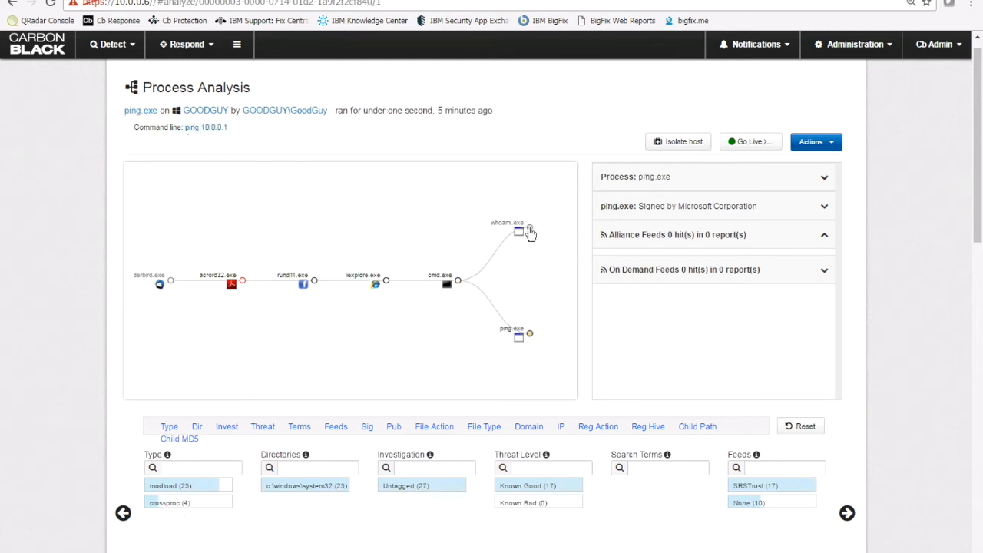
click(519, 231)
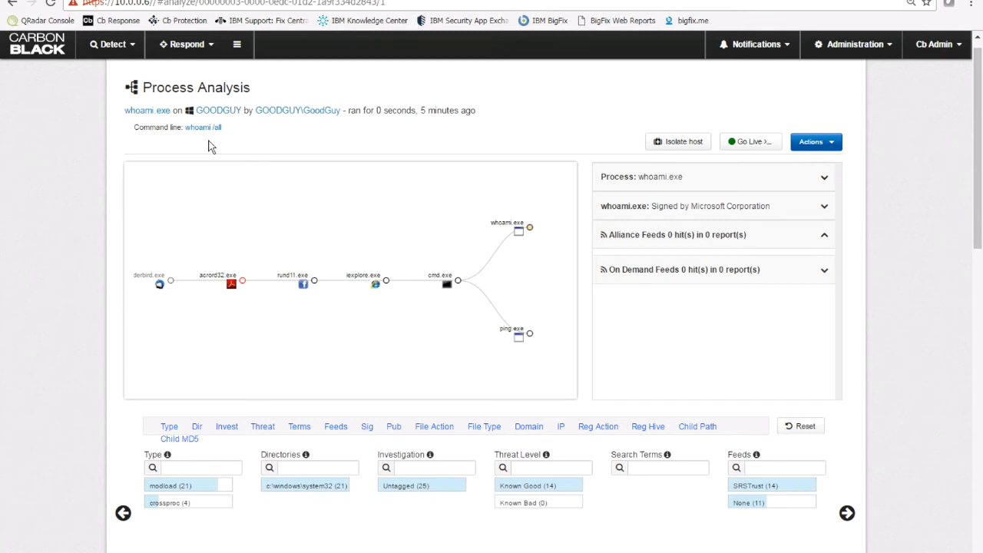
mouse_move(829, 142)
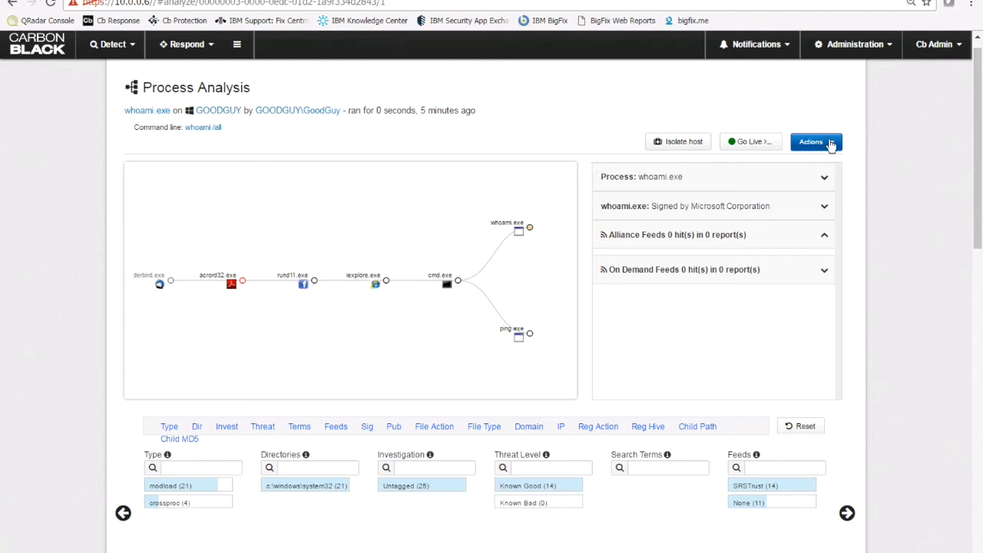
click(812, 141)
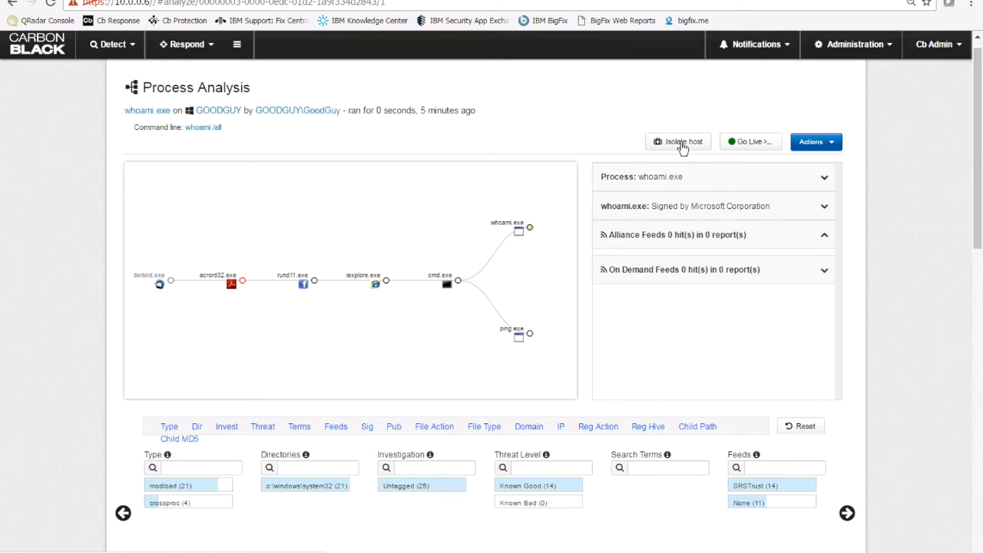
mouse_move(753, 146)
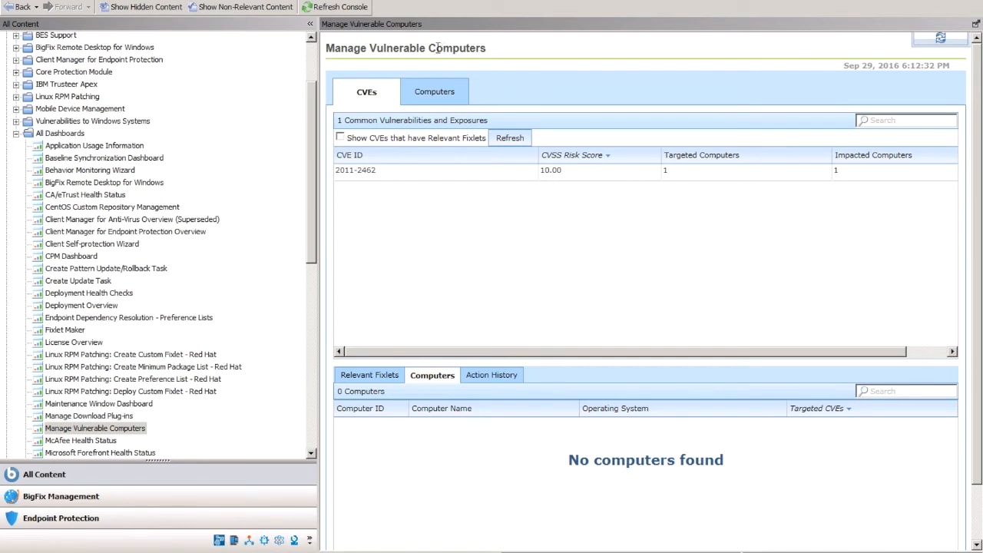
mouse_move(453, 214)
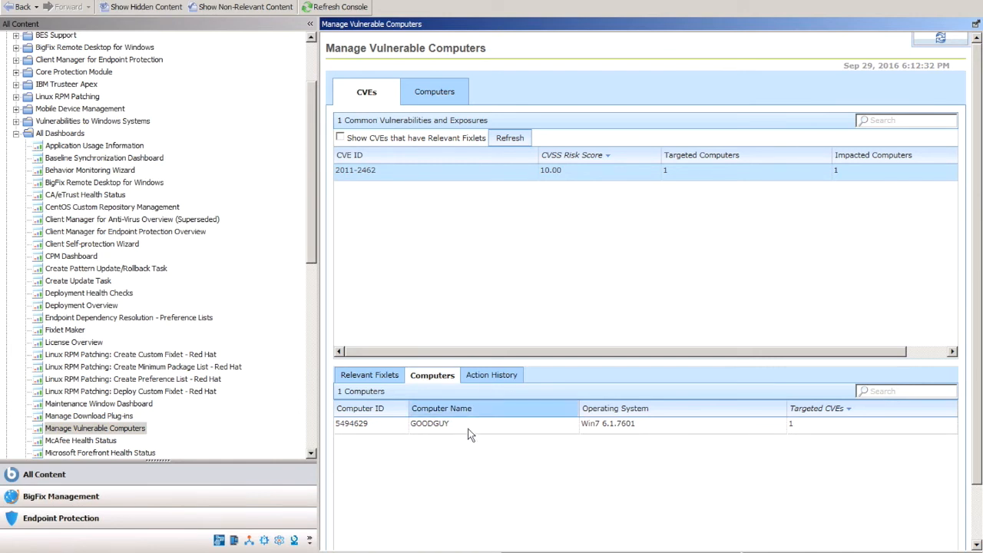
Return the All Content tree to its top-level Fixlets, Actions and Computers nodes
click(430, 423)
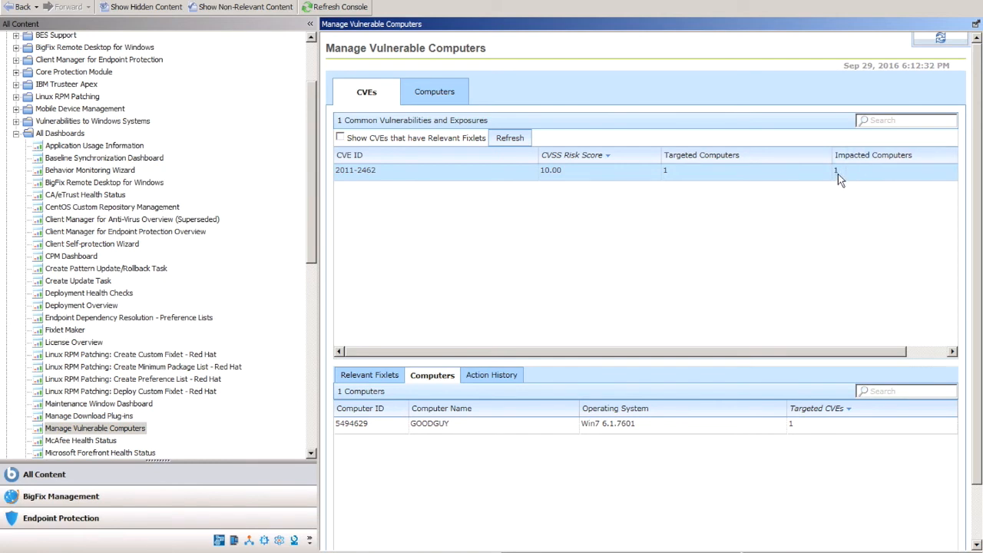
mouse_move(701, 164)
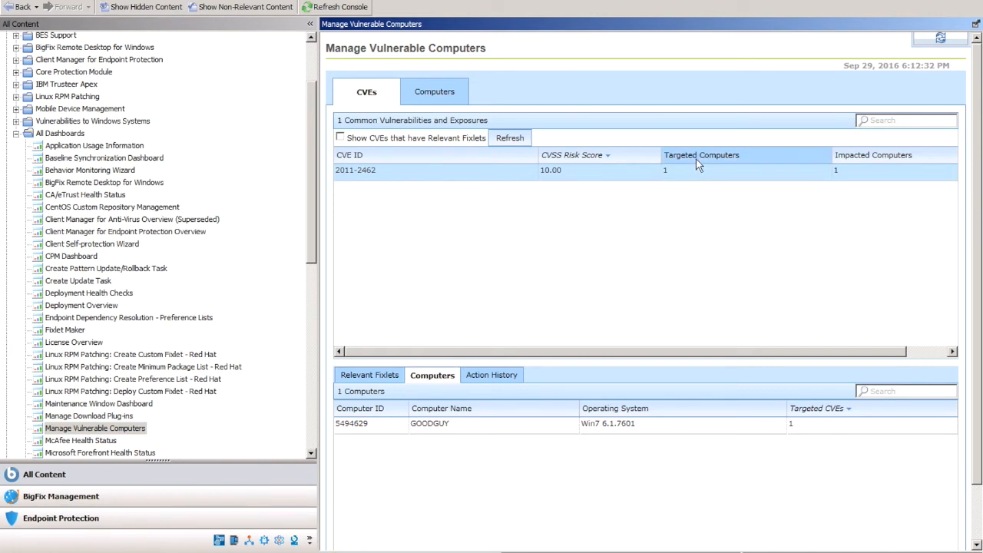
mouse_move(699, 161)
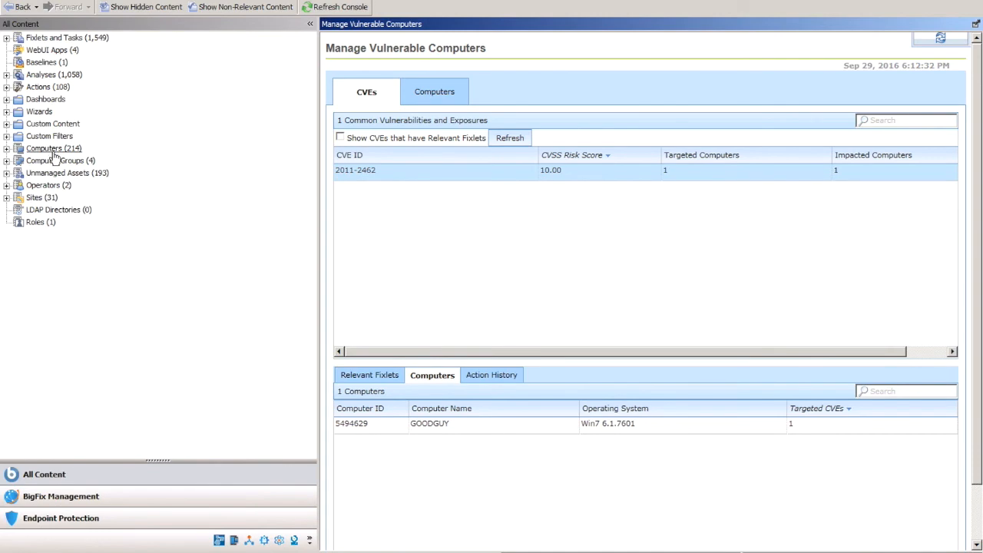
Deploy the Adobe Reader 11.0 Available fixlet to GOODGUY
click(45, 149)
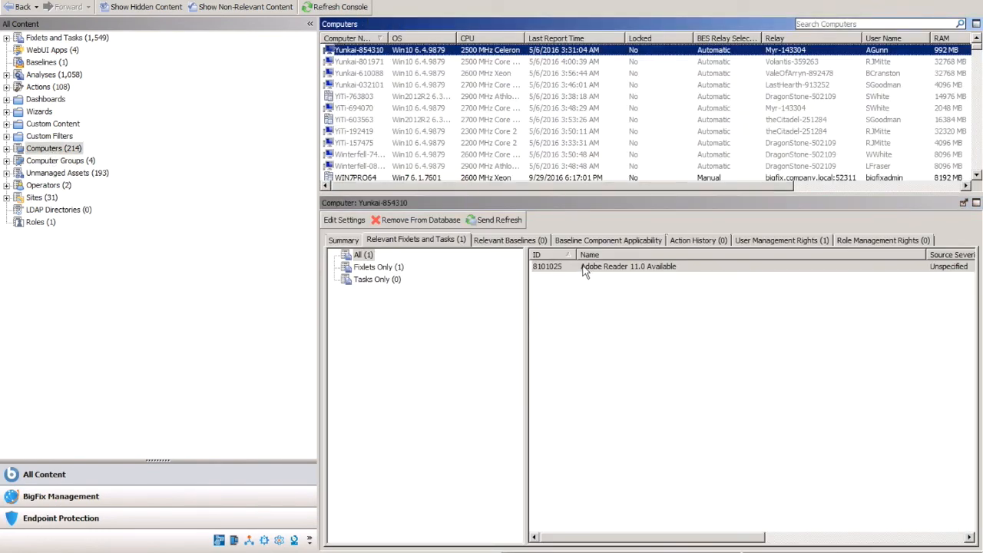
double_click(629, 266)
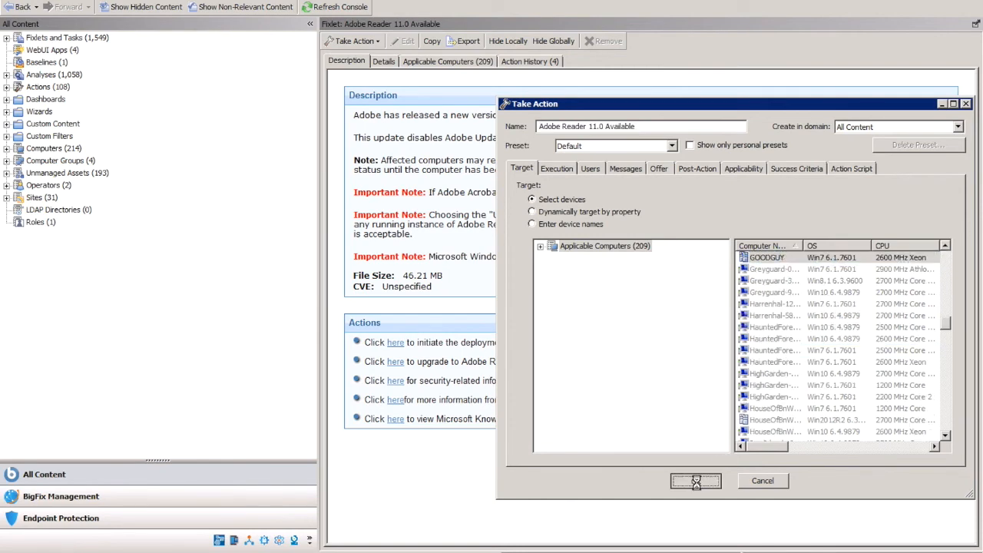
click(695, 481)
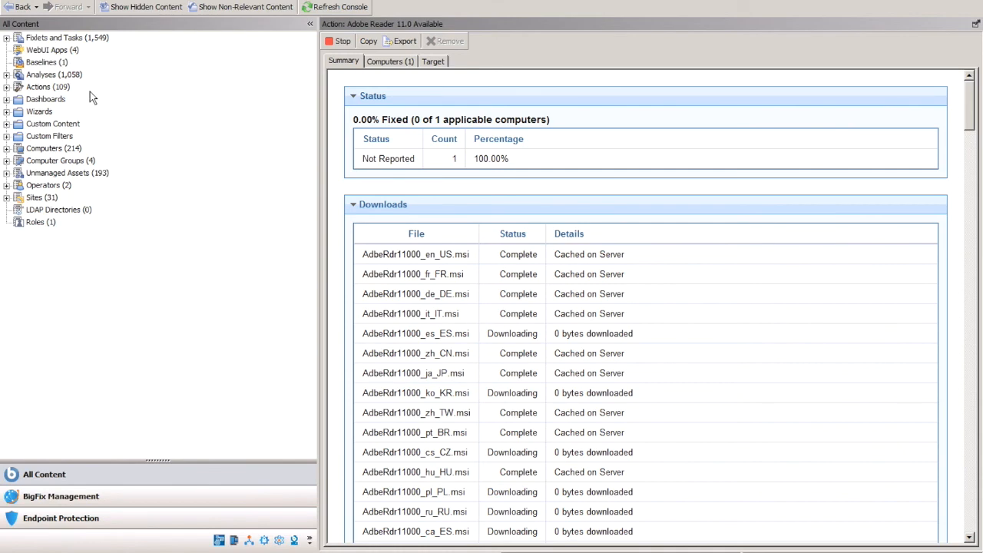
Open the CarbonBlack site and review the sensor deployment fixlet and DasCLI status task descriptions
click(7, 36)
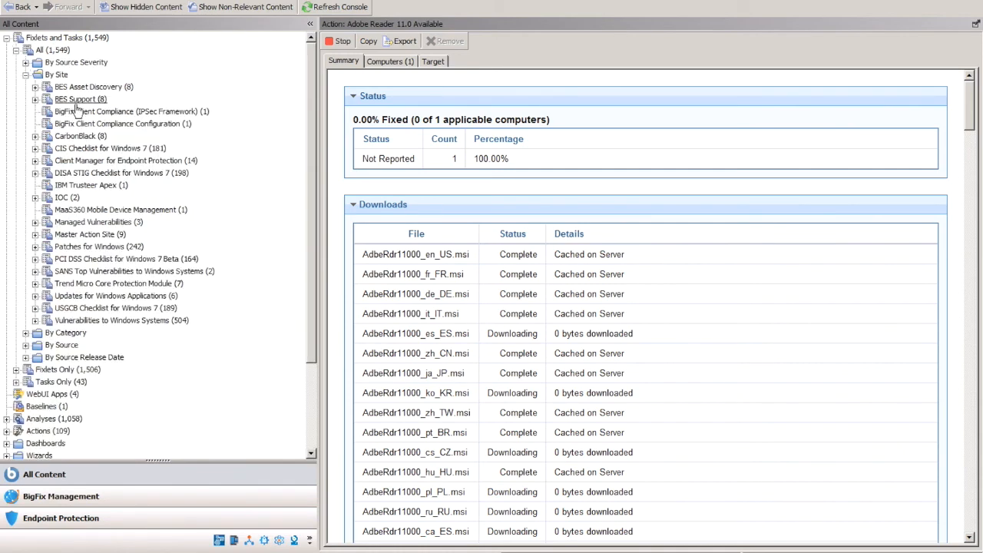
click(81, 136)
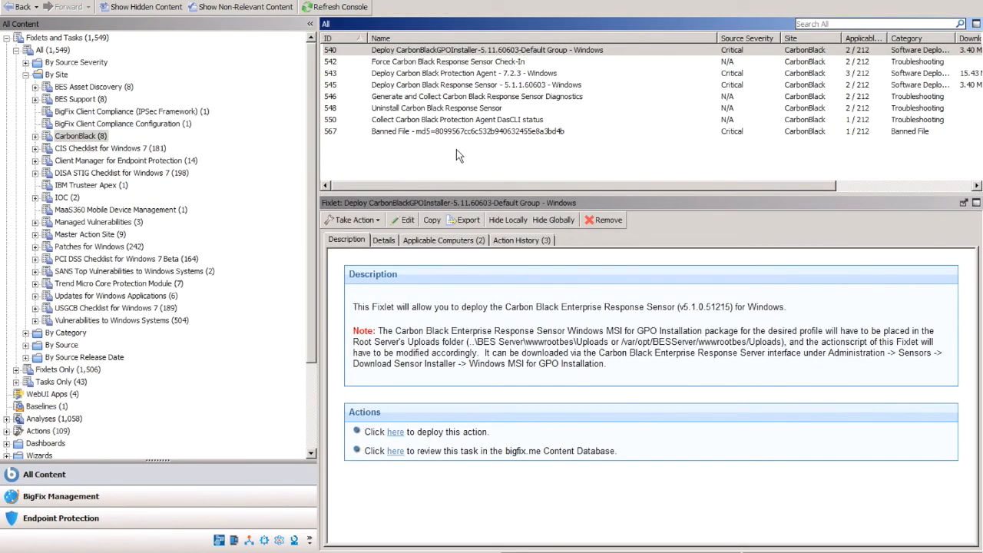
click(488, 50)
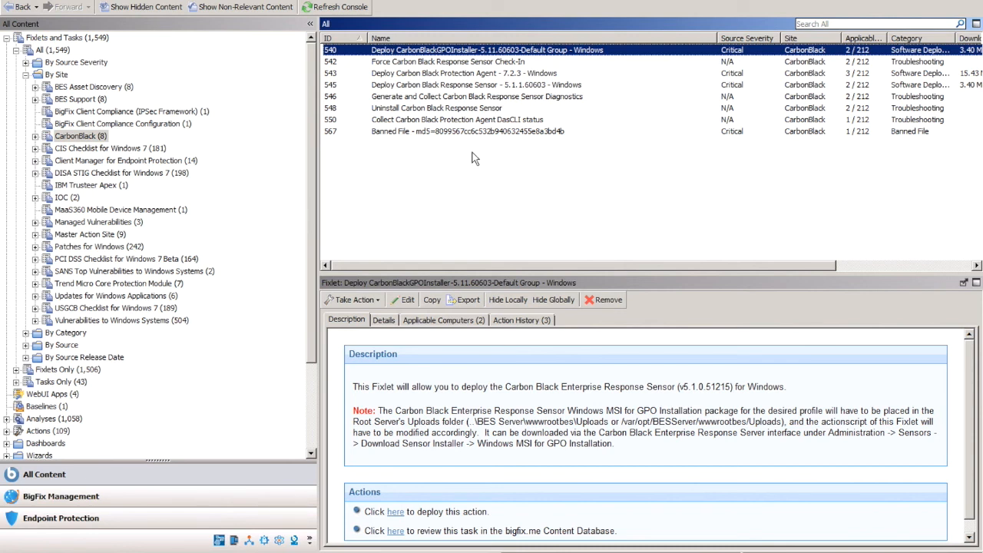
mouse_move(526, 88)
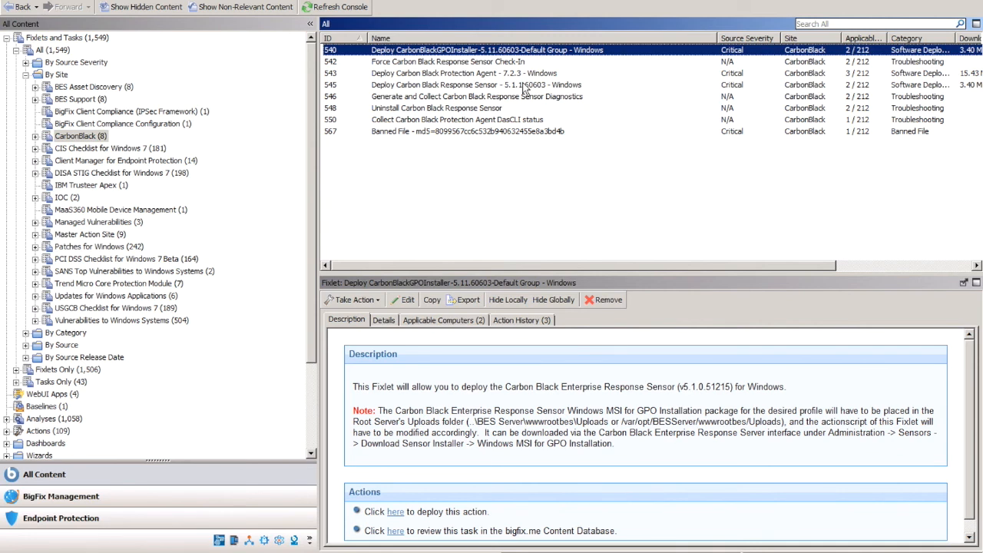
mouse_move(534, 100)
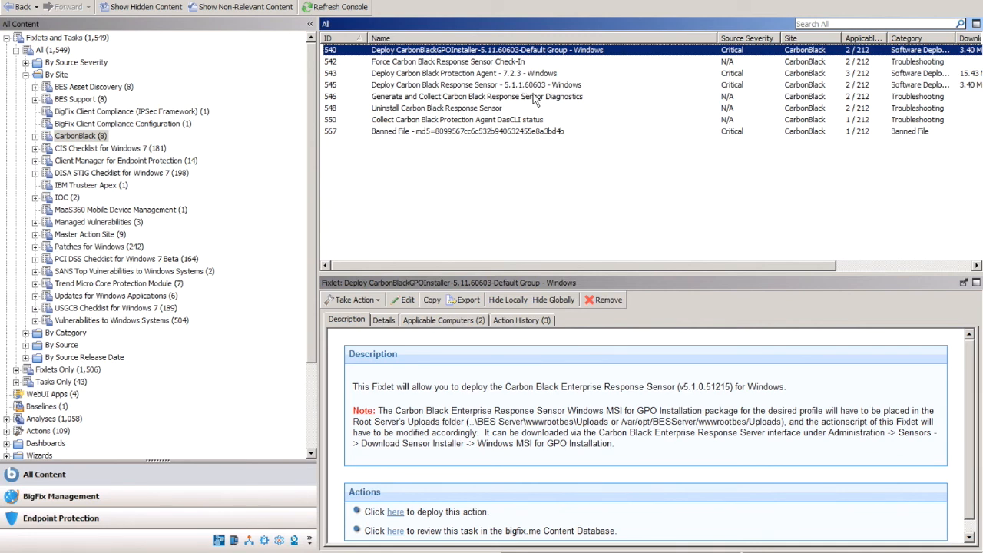
click(458, 119)
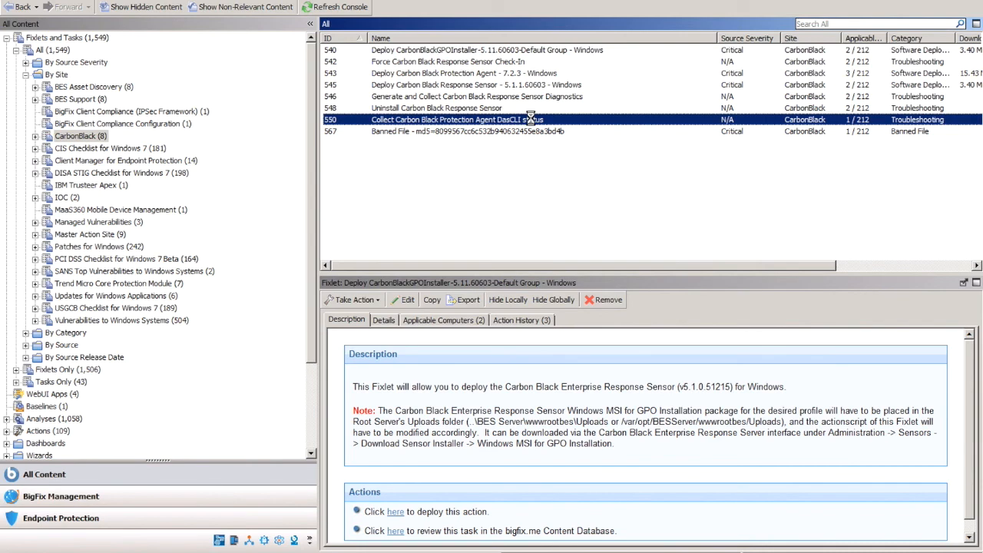
click(484, 120)
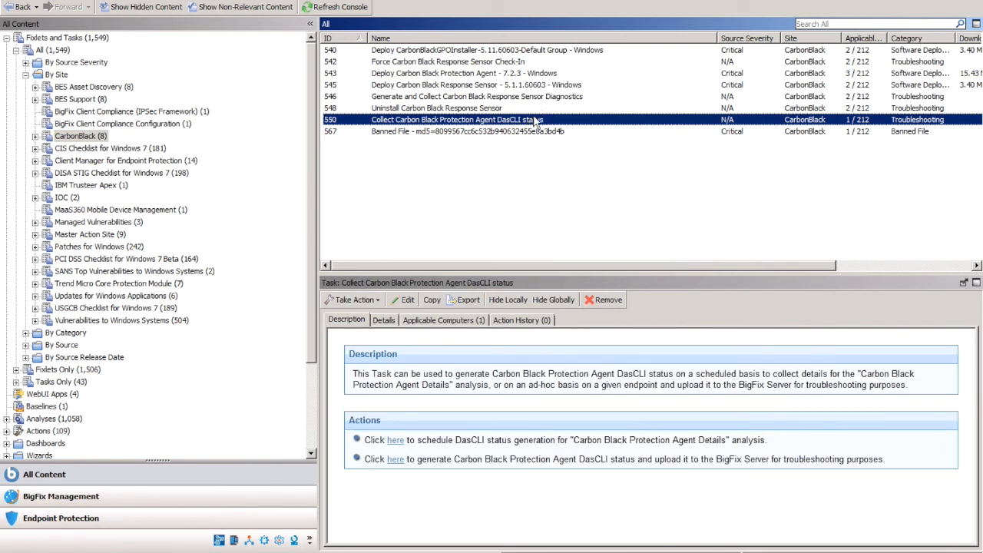
click(467, 130)
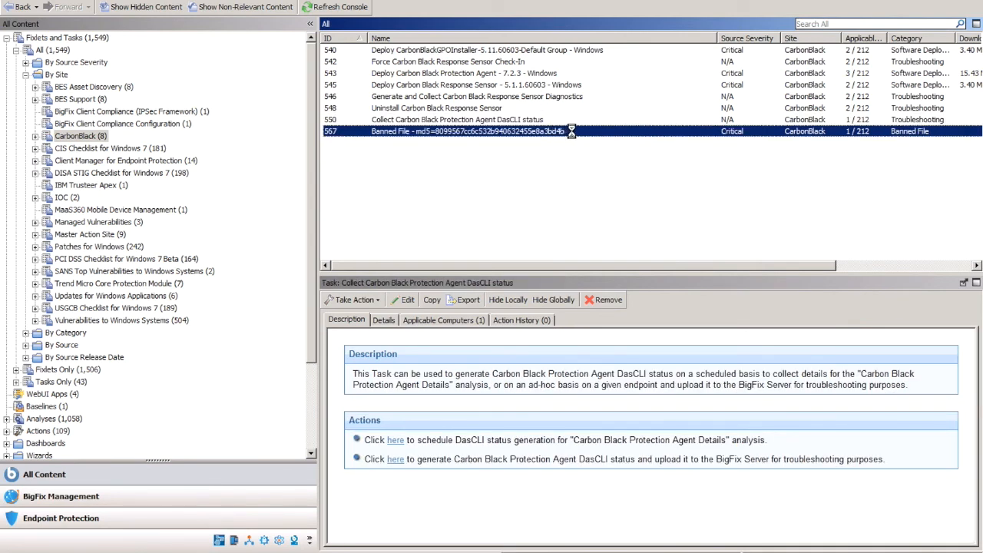
Show the Banned File fixlet and confirm GOODGUY is its only applicable computer
click(468, 131)
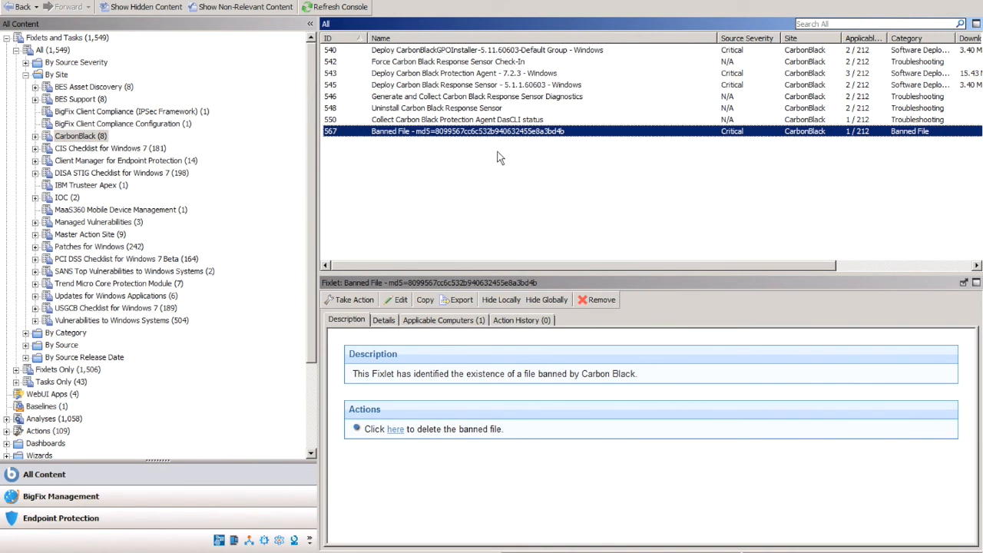
mouse_move(484, 139)
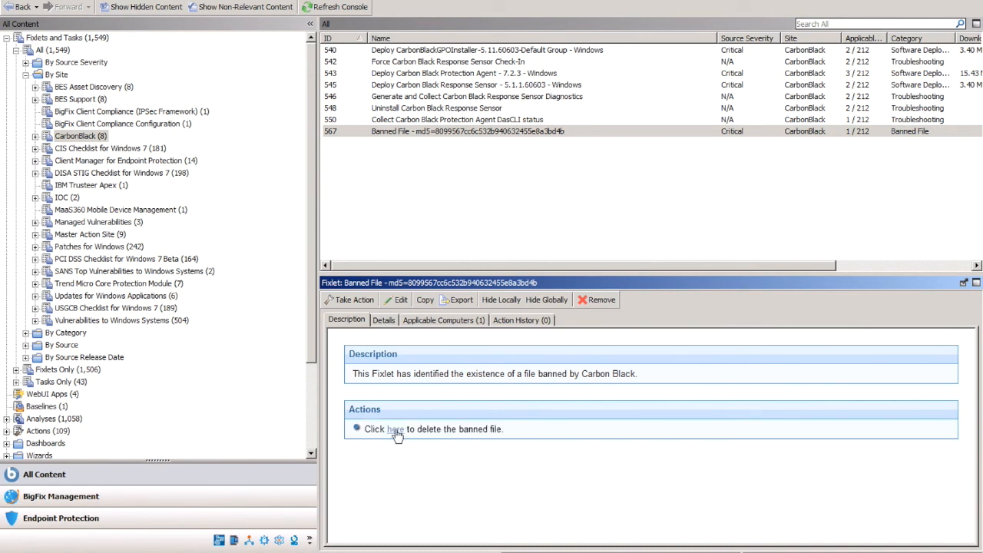
mouse_move(445, 376)
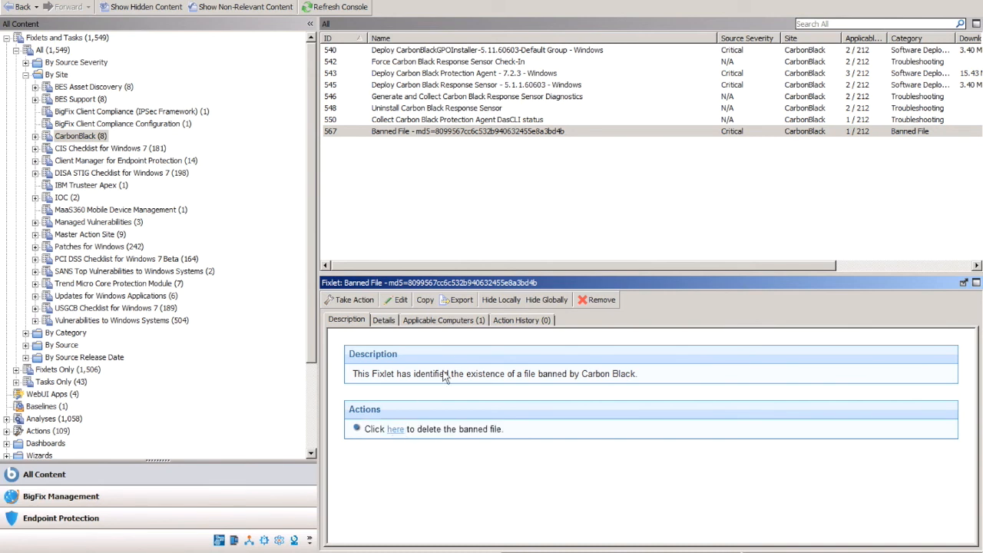
click(443, 320)
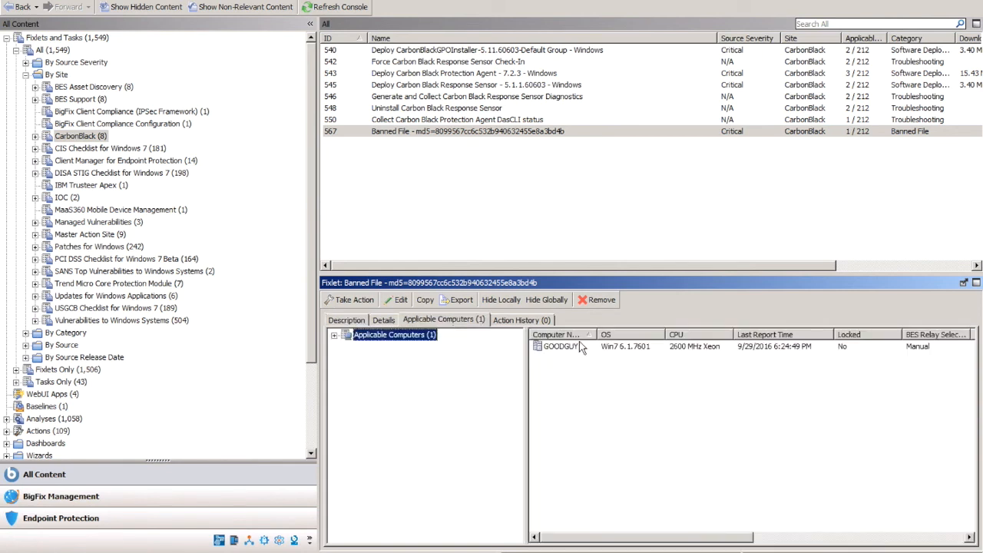
click(561, 345)
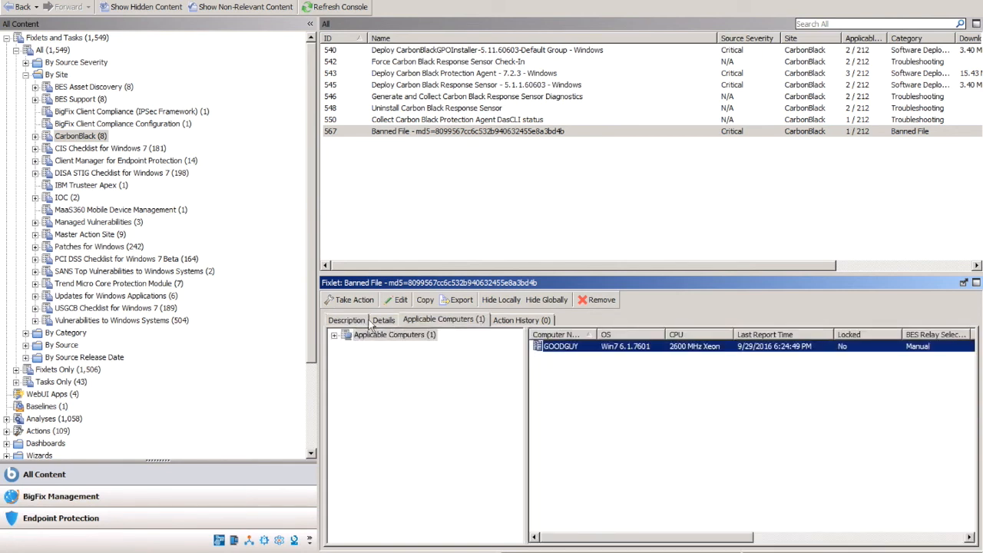
click(346, 320)
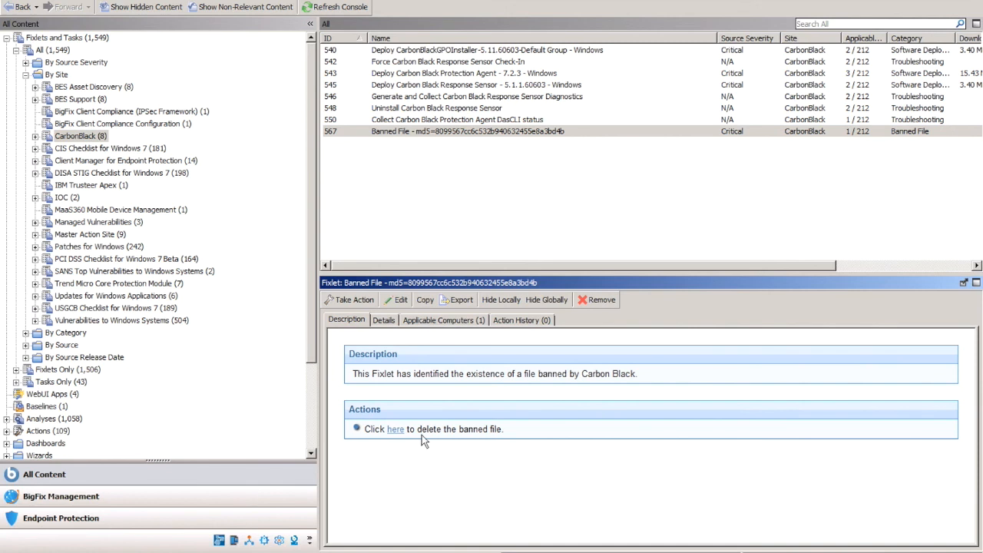
mouse_move(418, 444)
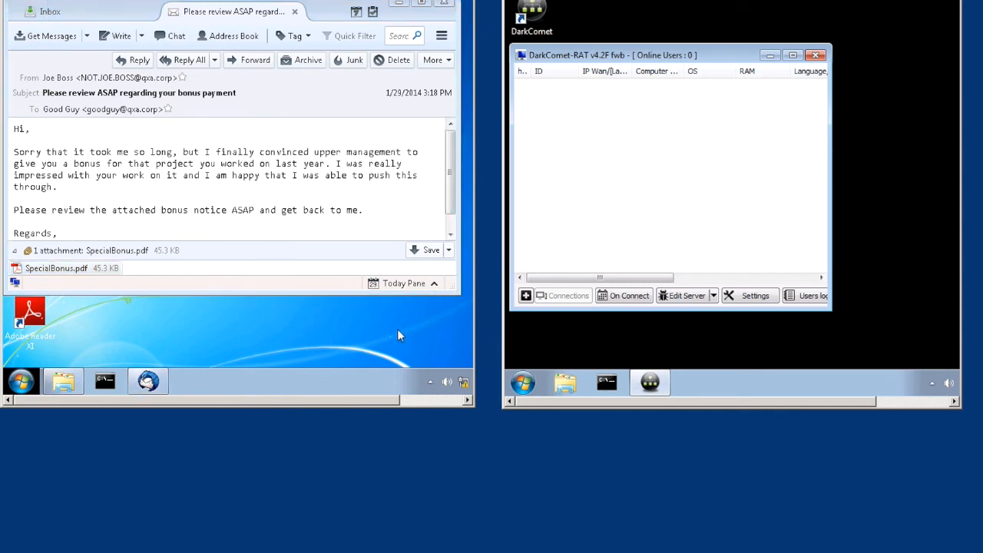
mouse_move(134, 307)
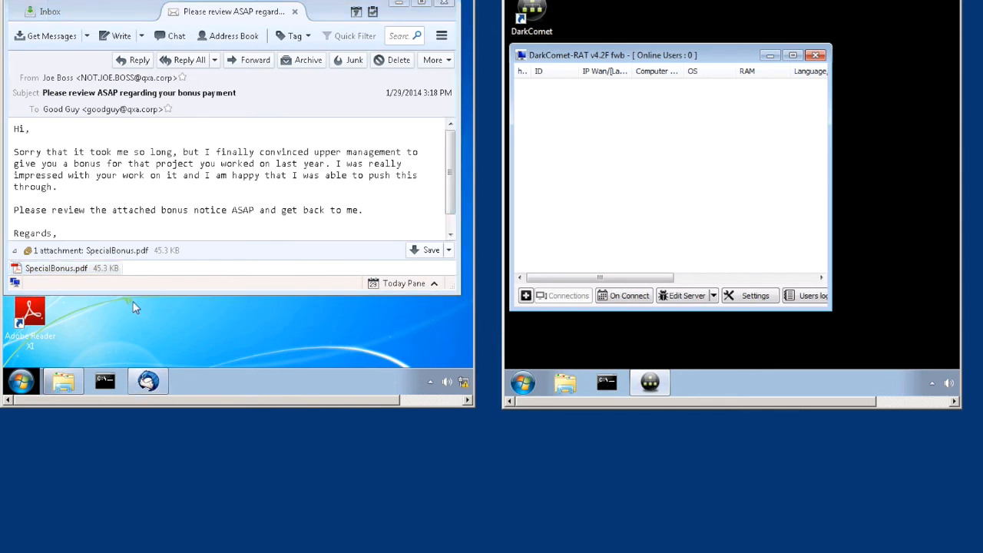
mouse_move(96, 315)
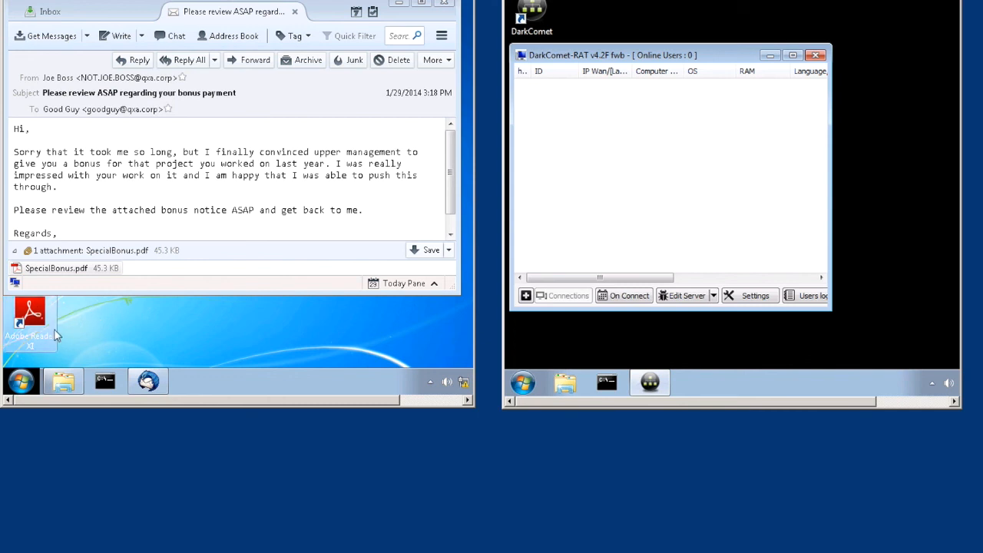
mouse_move(31, 323)
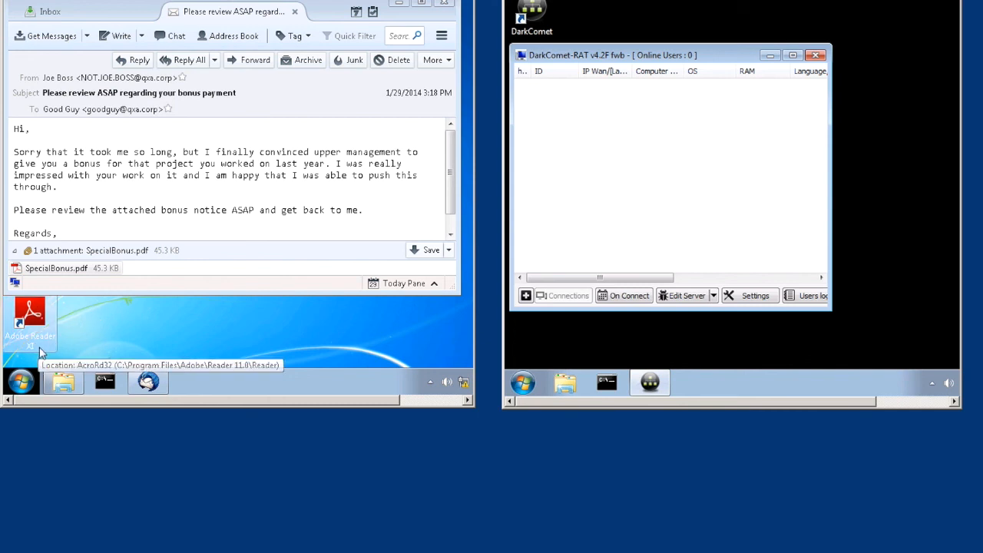
mouse_move(123, 296)
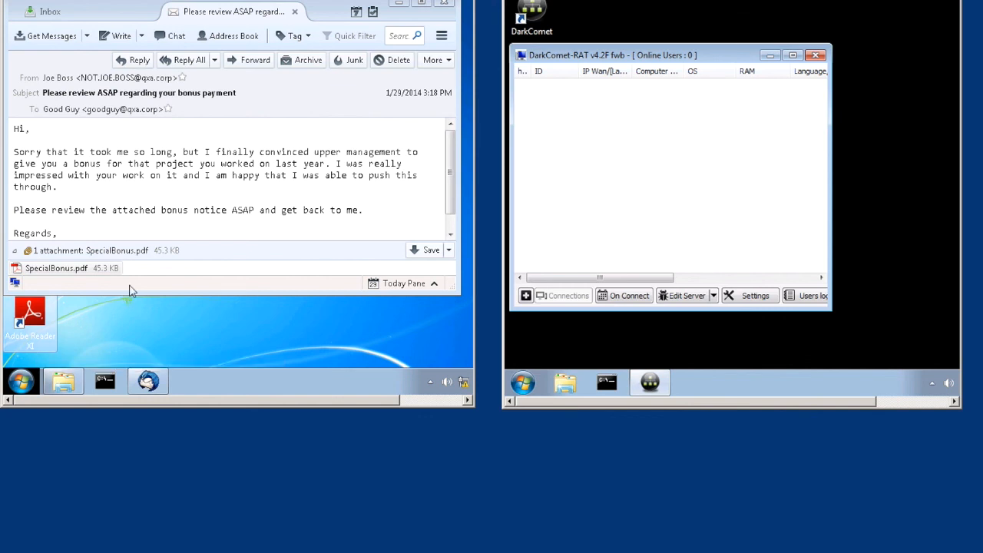
Open SpecialBonus.pdf in Adobe Reader, showing Hello World! with DarkComet at 0 online users
double_click(56, 268)
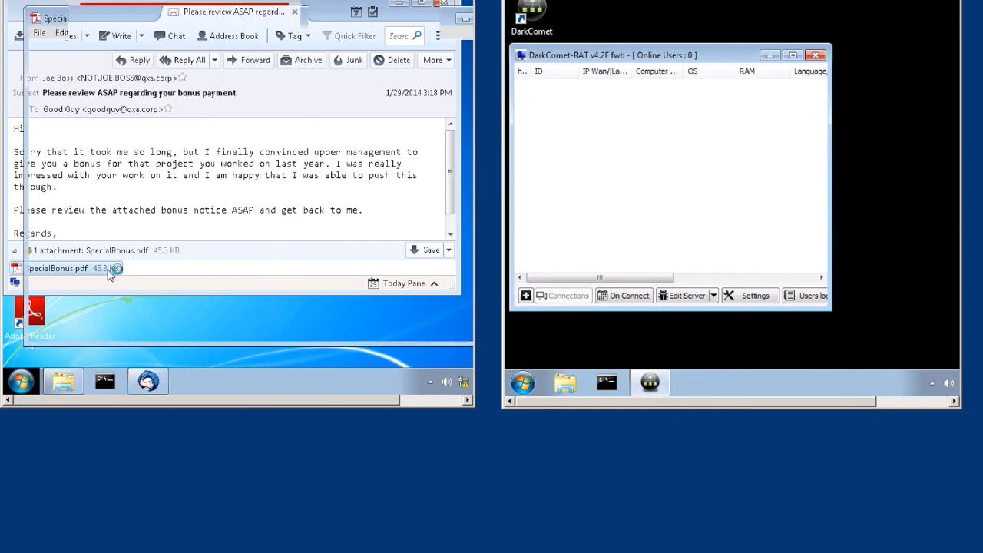
double_click(58, 268)
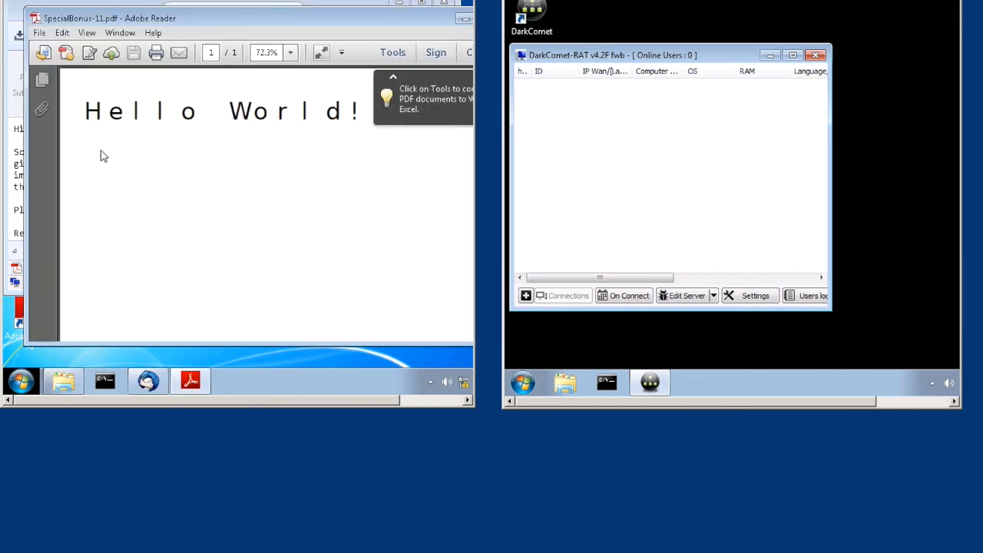
drag(84, 111, 319, 111)
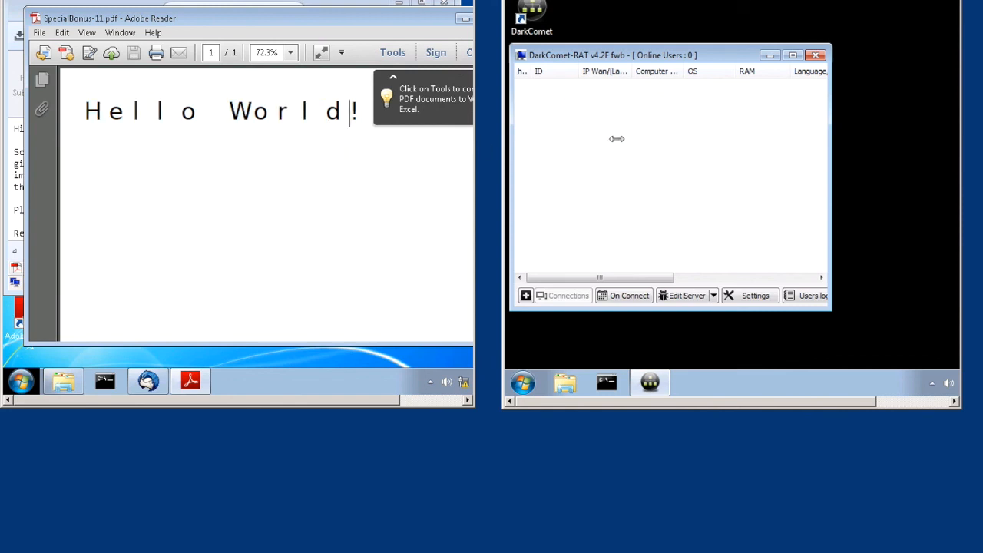
mouse_move(592, 102)
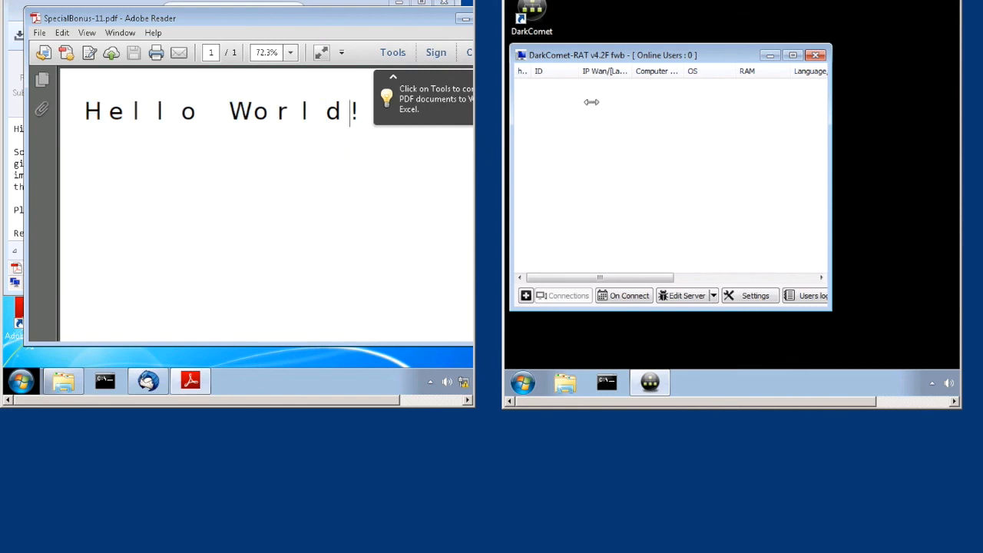